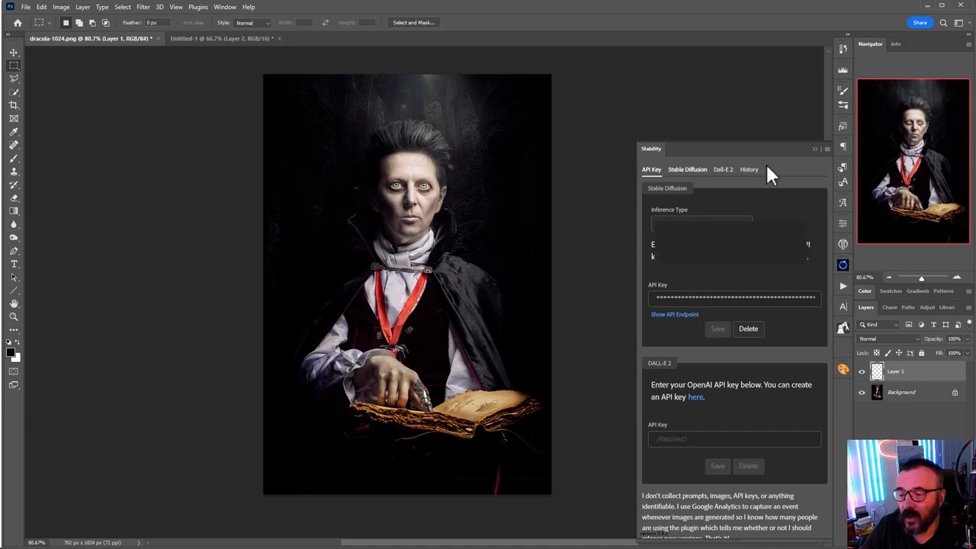
Open the Stability plugin's marketplace listing and scroll to its version 0.9.2 release notes.
{"action": "left_click", "coordinate": [686, 169]}
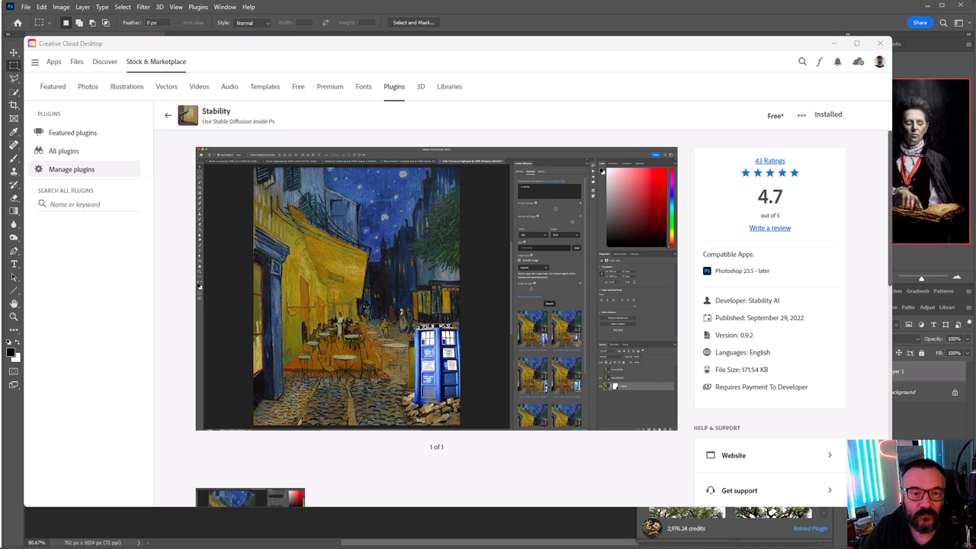
{"action": "mouse_move", "coordinate": [266, 120]}
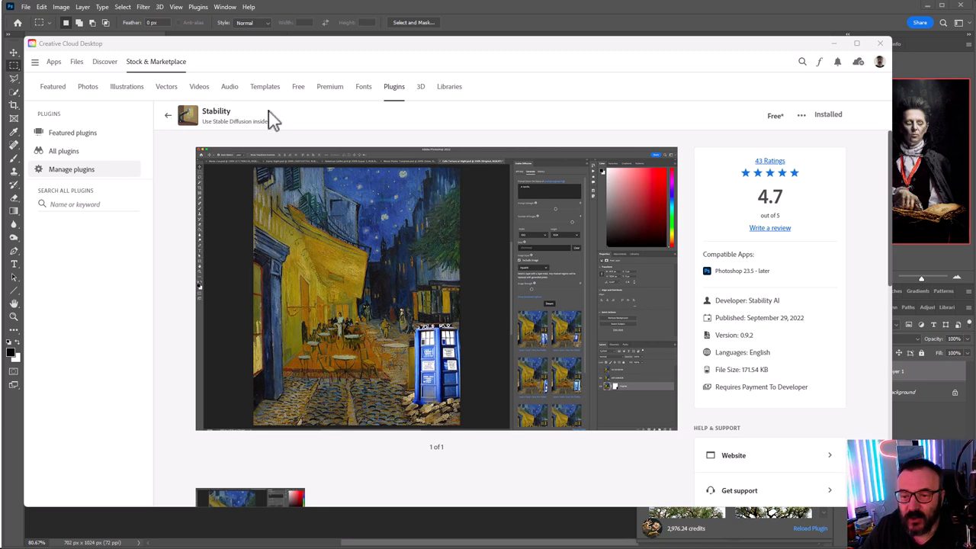
{"action": "mouse_move", "coordinate": [450, 197]}
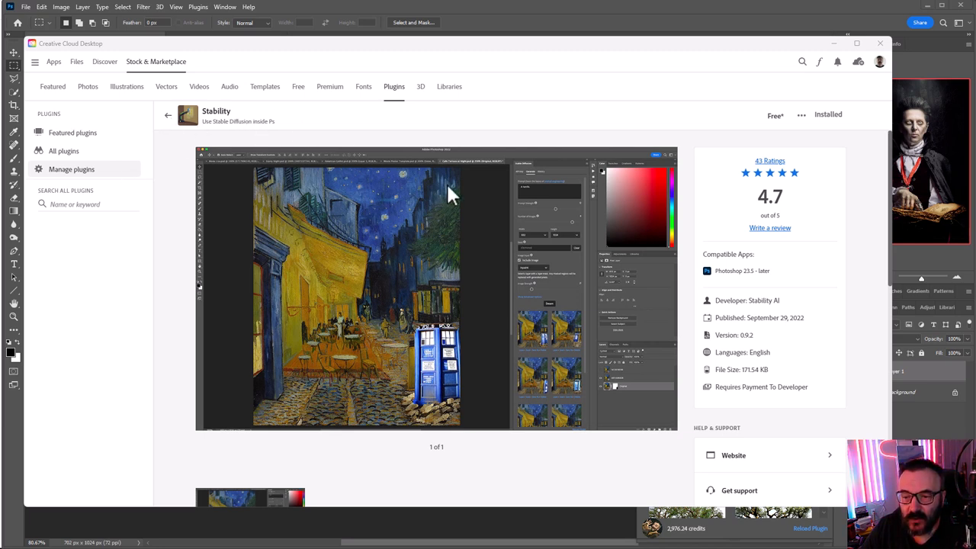
{"action": "scroll", "scroll_direction": "down", "scroll_amount": 3}
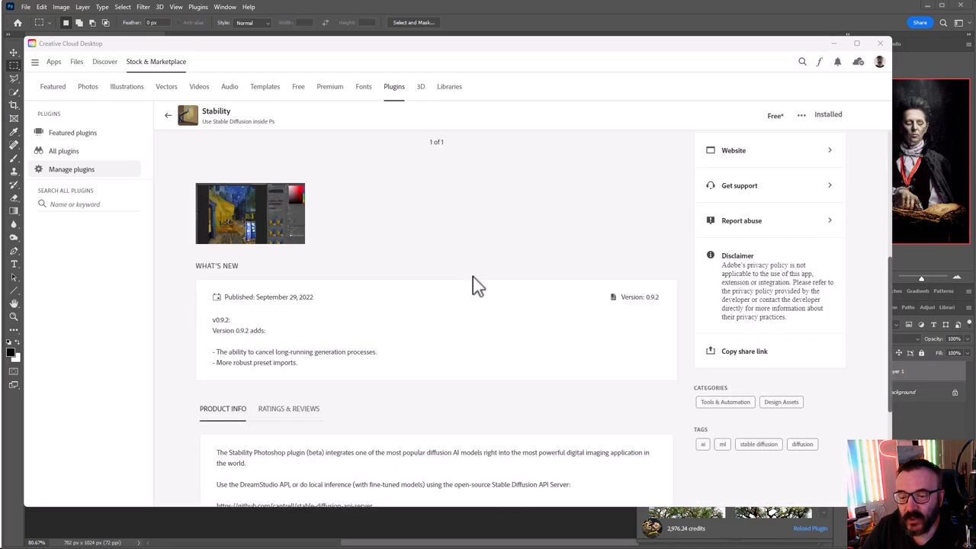
{"action": "mouse_move", "coordinate": [570, 288]}
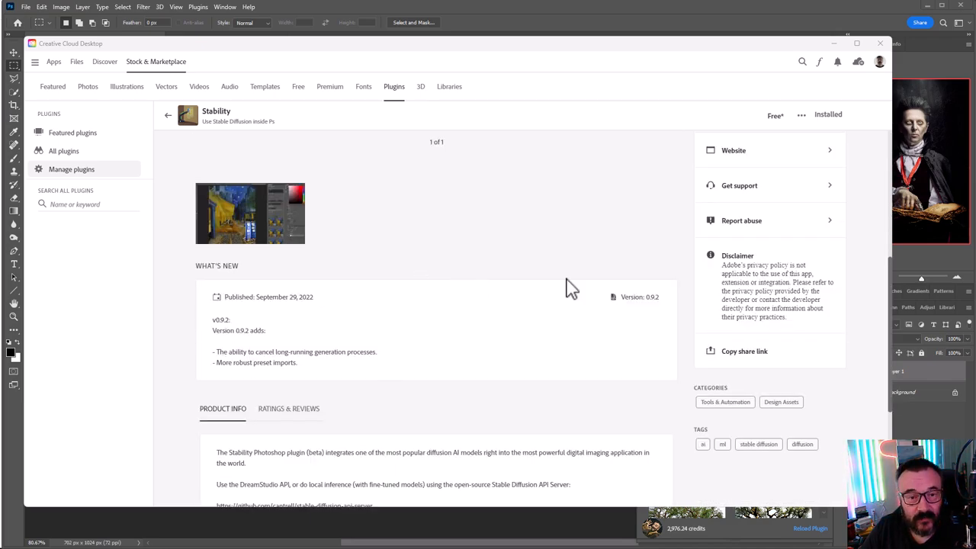
{"action": "scroll", "scroll_direction": "down", "scroll_amount": 3}
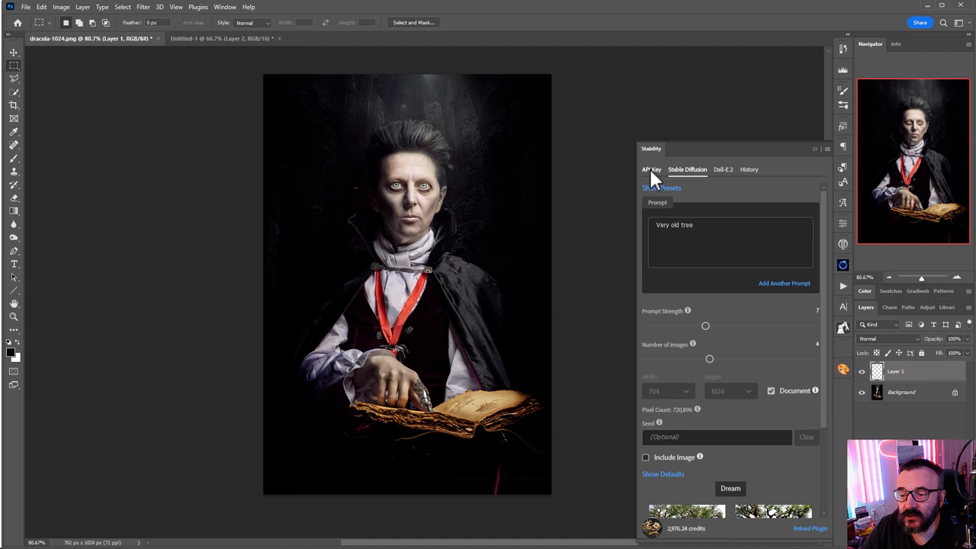
Check the Stability panel's API Key tab, then return to Stable Diffusion settings.
{"action": "left_click", "coordinate": [651, 169]}
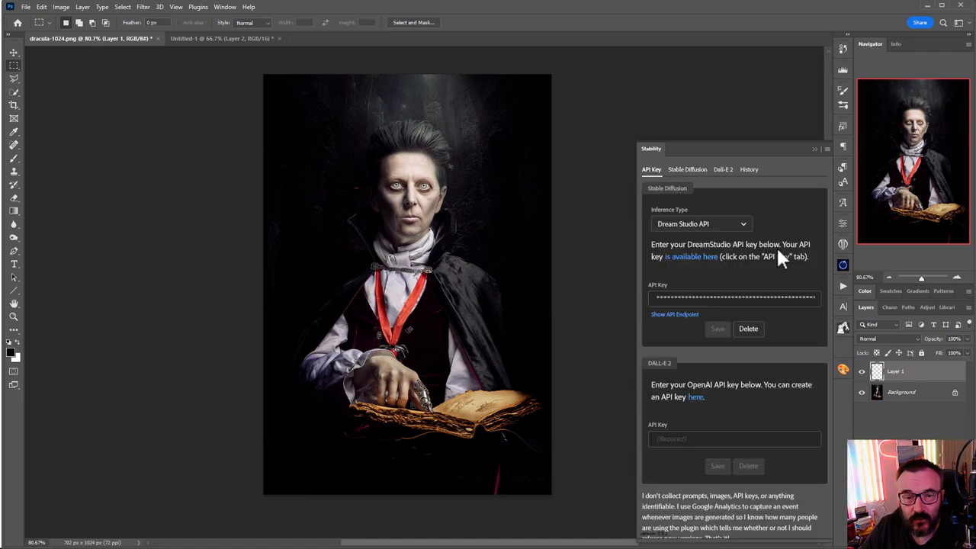
{"action": "mouse_move", "coordinate": [728, 180]}
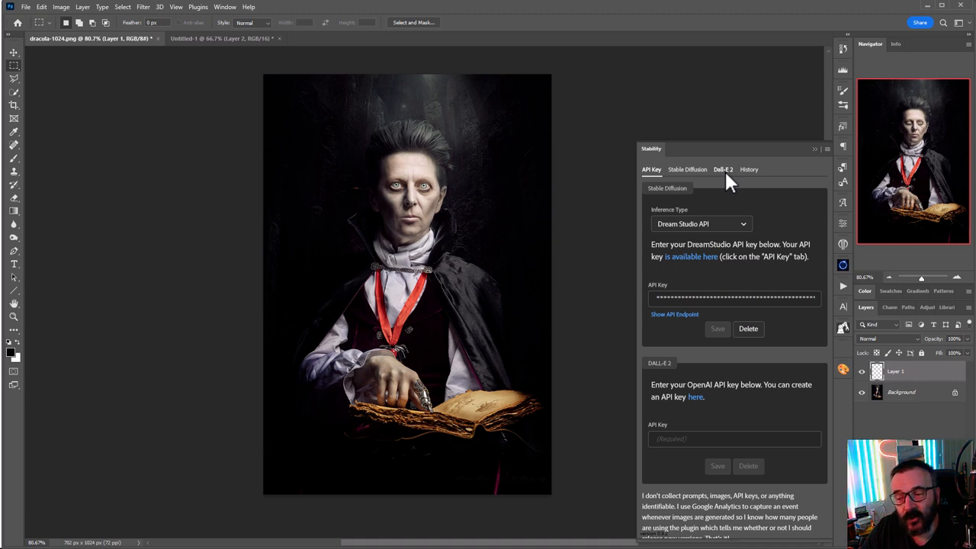
{"action": "mouse_move", "coordinate": [729, 233]}
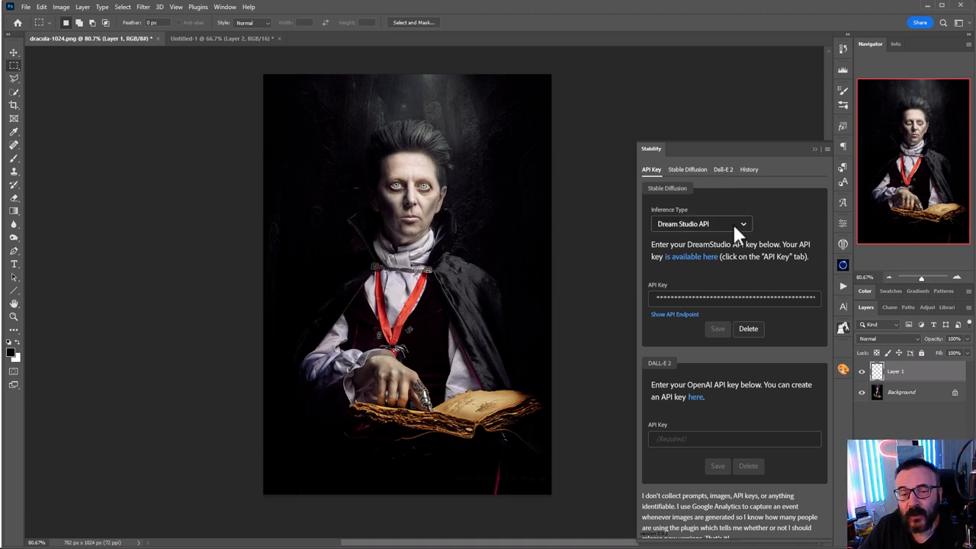
{"action": "mouse_move", "coordinate": [688, 169]}
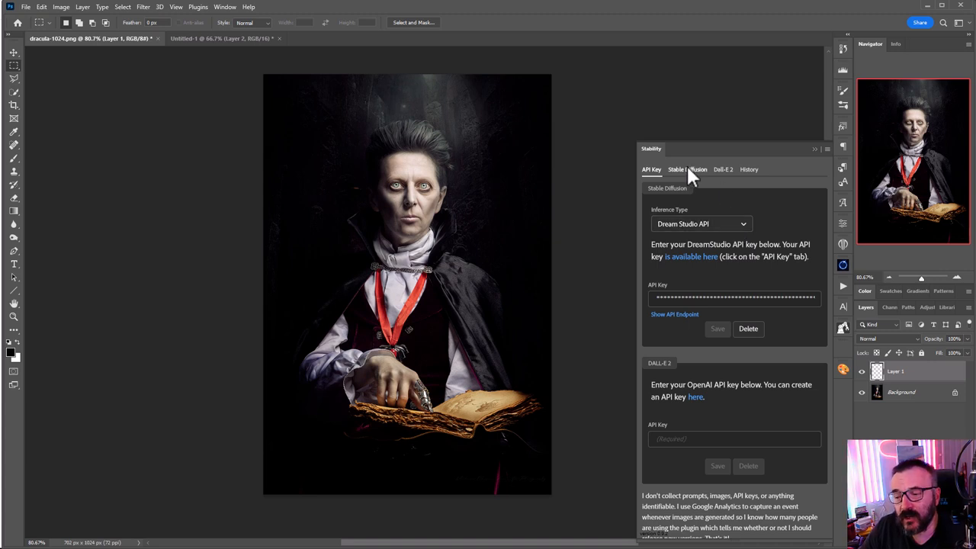
{"action": "left_click", "coordinate": [688, 169]}
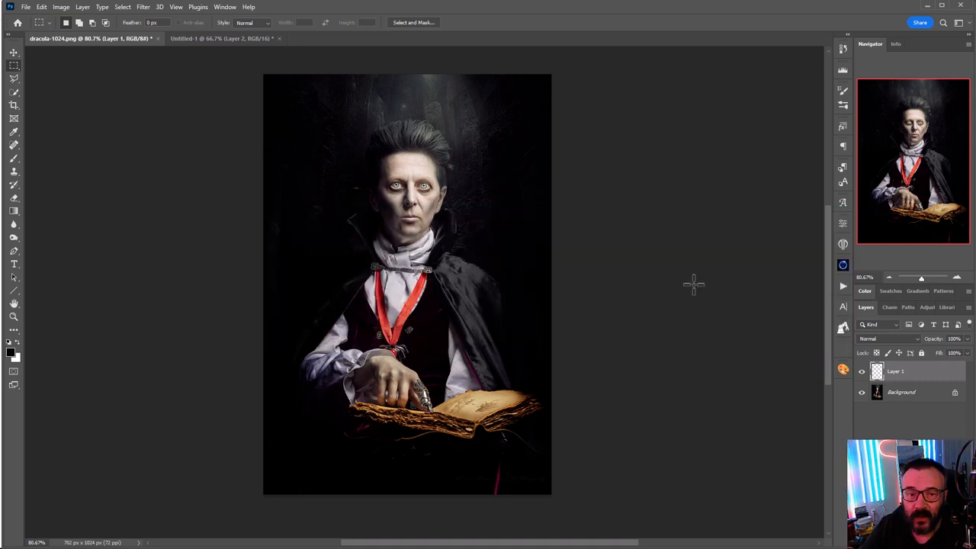
{"action": "mouse_move", "coordinate": [631, 240]}
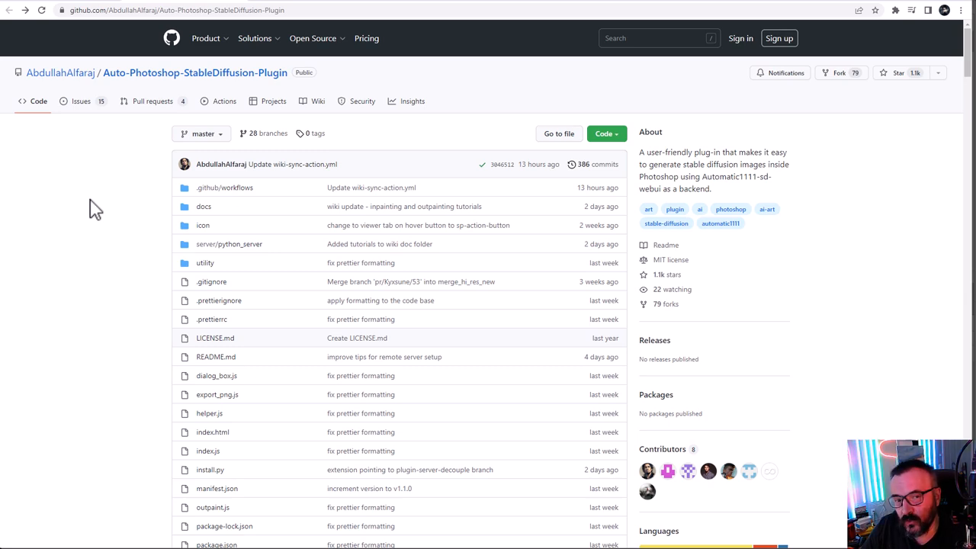
{"action": "mouse_move", "coordinate": [109, 243]}
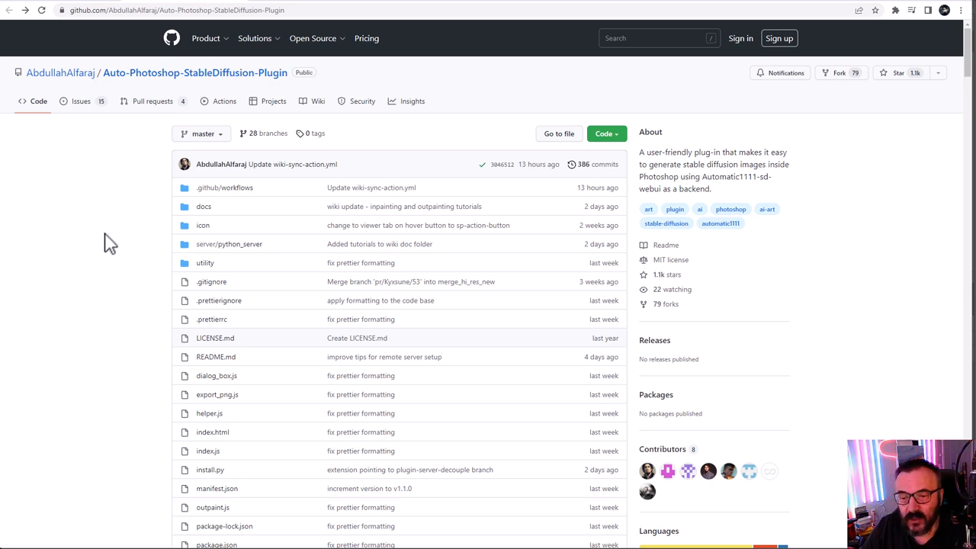
Scroll the README to 'How to install' and select the git clone command line.
{"action": "scroll", "scroll_direction": "down", "scroll_amount": 3}
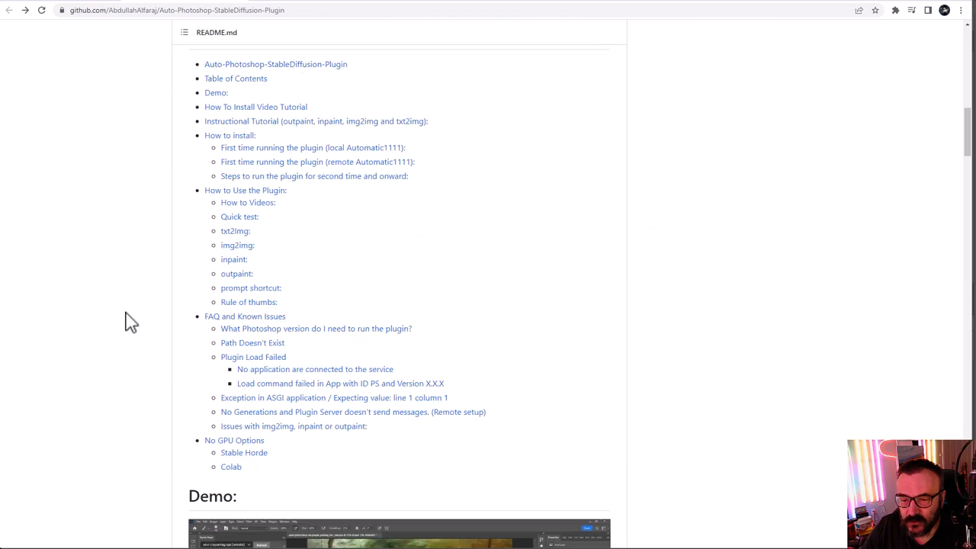
{"action": "scroll", "scroll_direction": "down", "scroll_amount": 3}
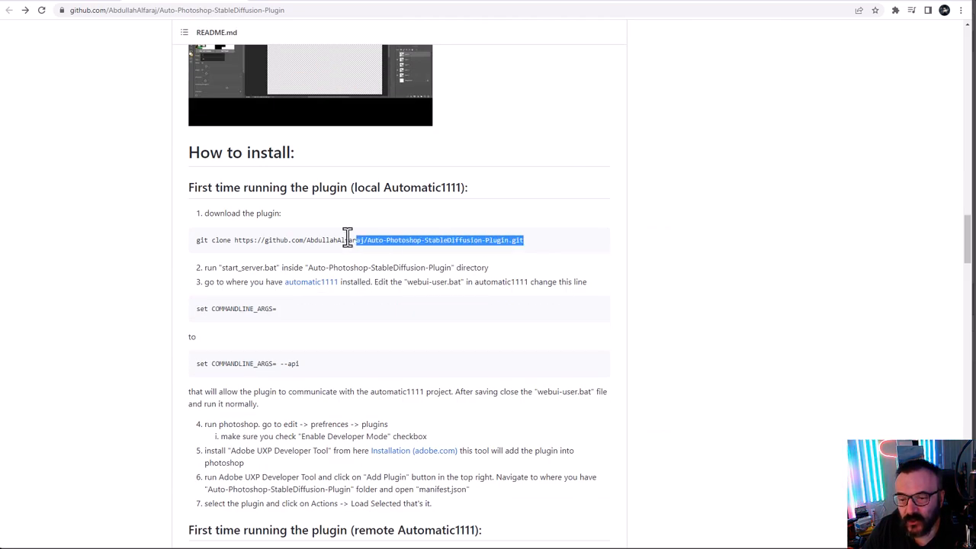
{"action": "triple_click", "coordinate": [359, 239]}
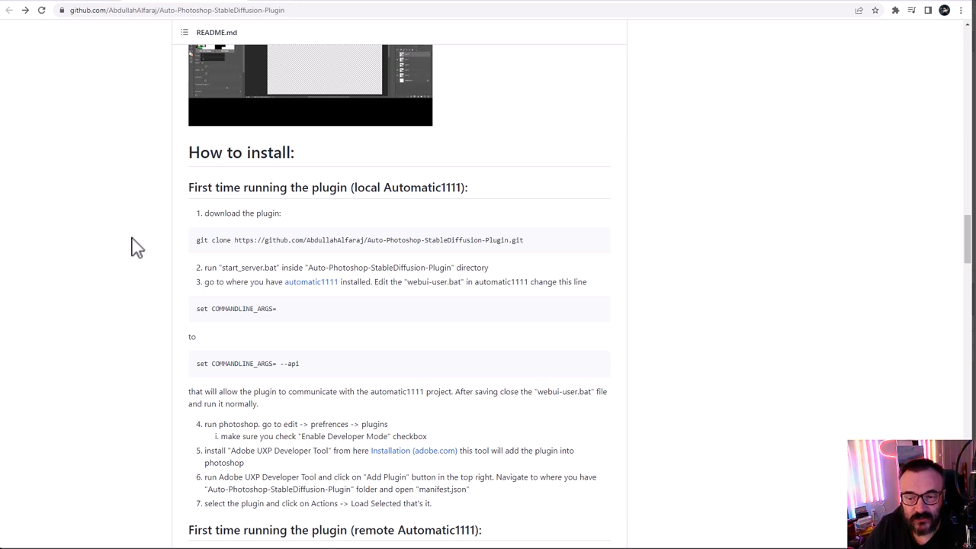
{"action": "mouse_move", "coordinate": [89, 245]}
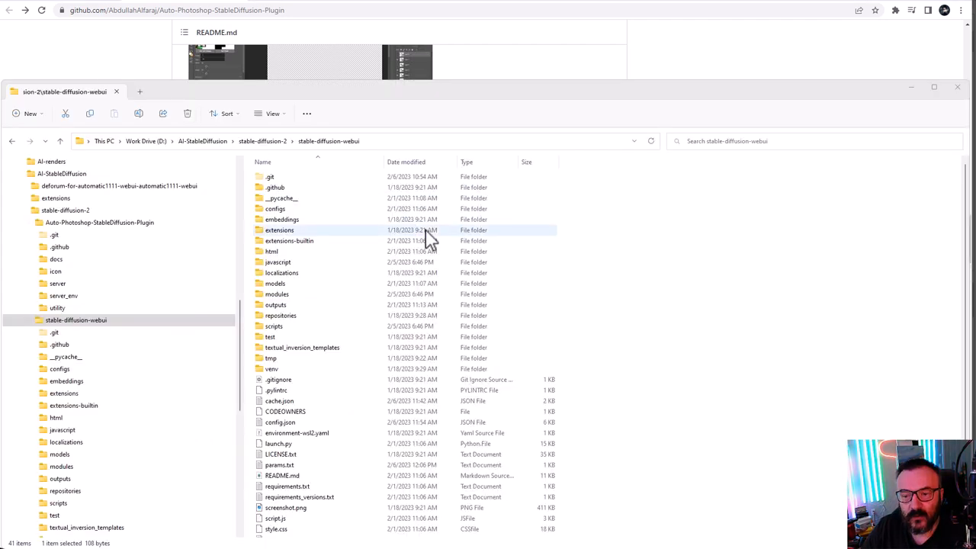
{"action": "left_click", "coordinate": [25, 209]}
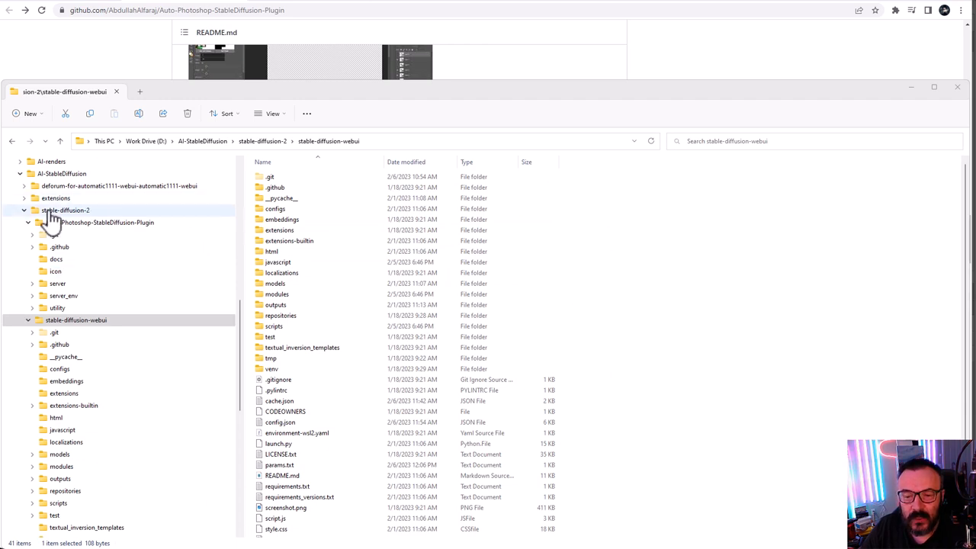
{"action": "left_click", "coordinate": [64, 210]}
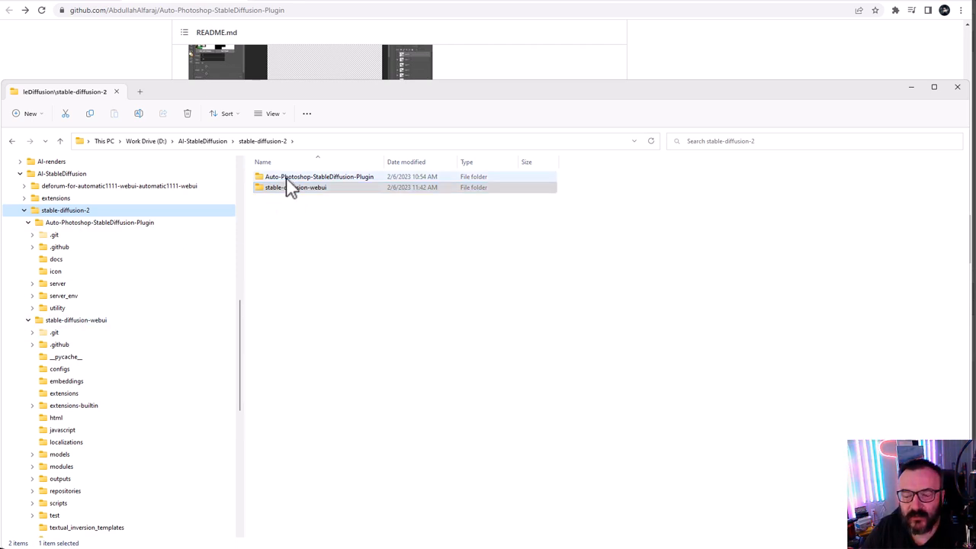
{"action": "left_click", "coordinate": [307, 187]}
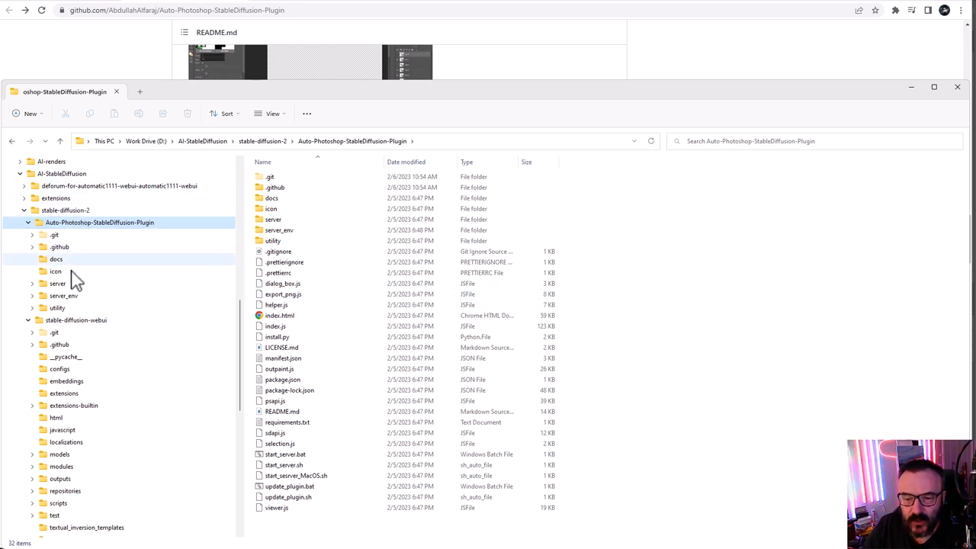
{"action": "mouse_move", "coordinate": [69, 59]}
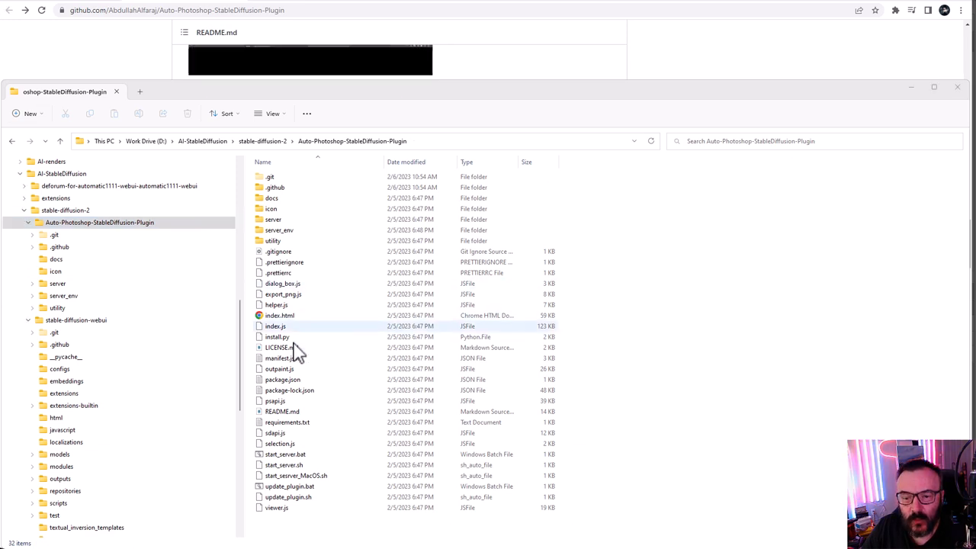
{"action": "left_click", "coordinate": [72, 319]}
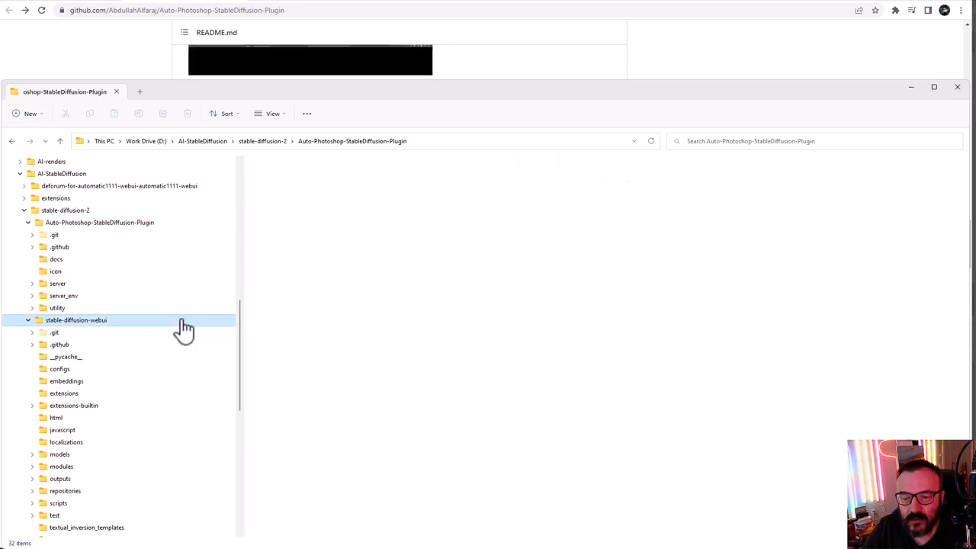
{"action": "double_click", "coordinate": [74, 320]}
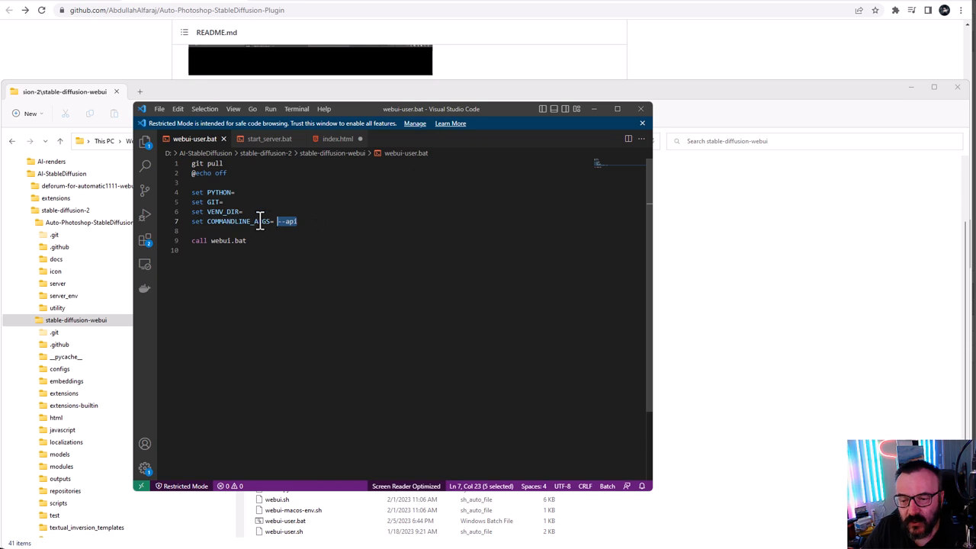
{"action": "left_click", "coordinate": [316, 222]}
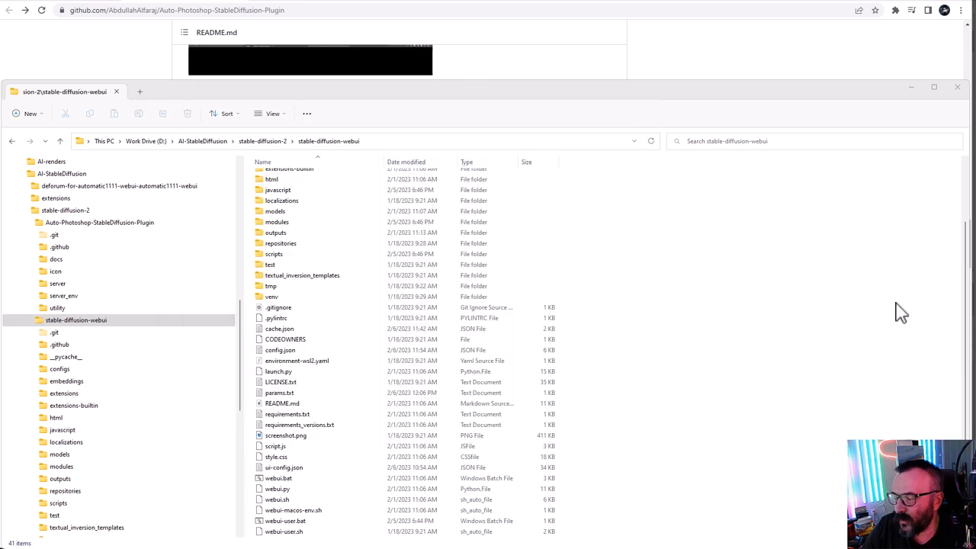
{"action": "mouse_move", "coordinate": [379, 242]}
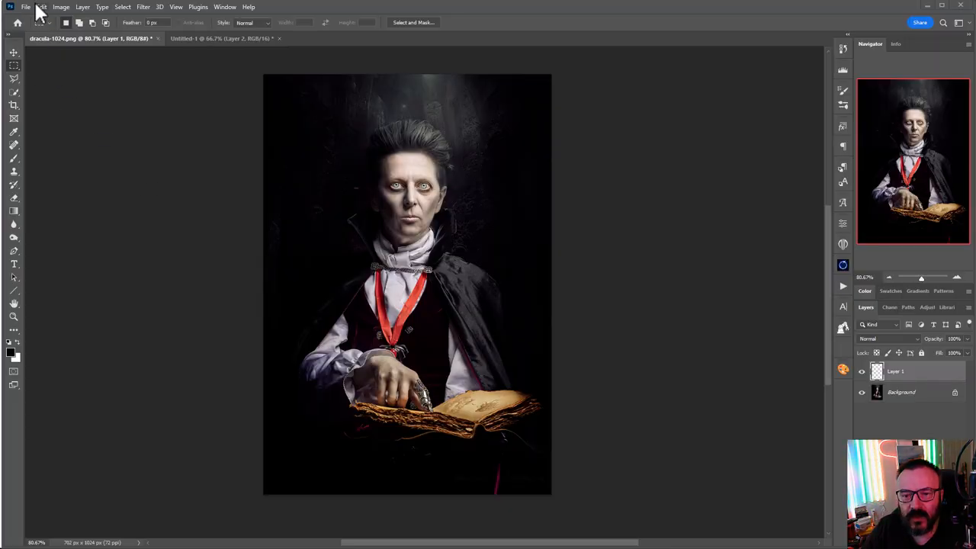
Open Photoshop's Edit menu to reach the Plugins preferences.
{"action": "left_click", "coordinate": [36, 7]}
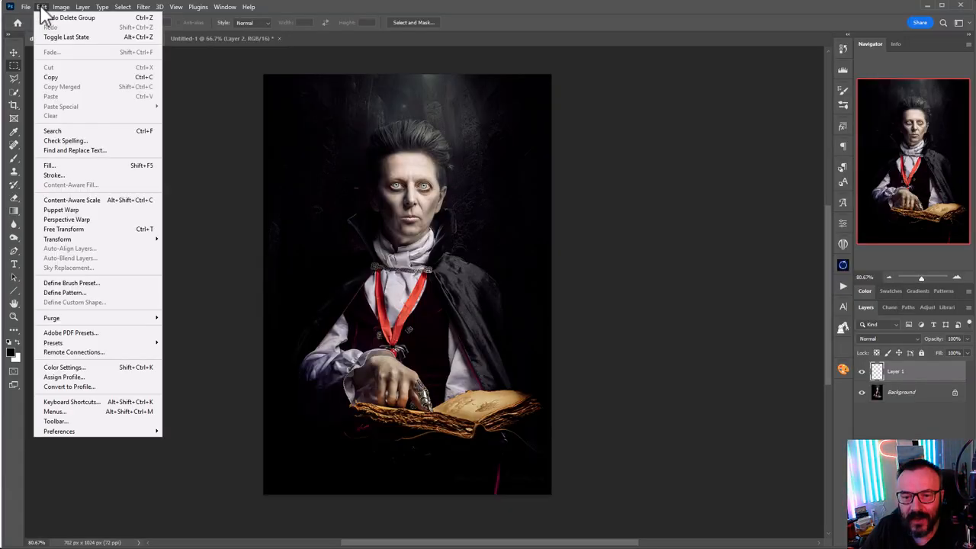
{"action": "mouse_move", "coordinate": [59, 431]}
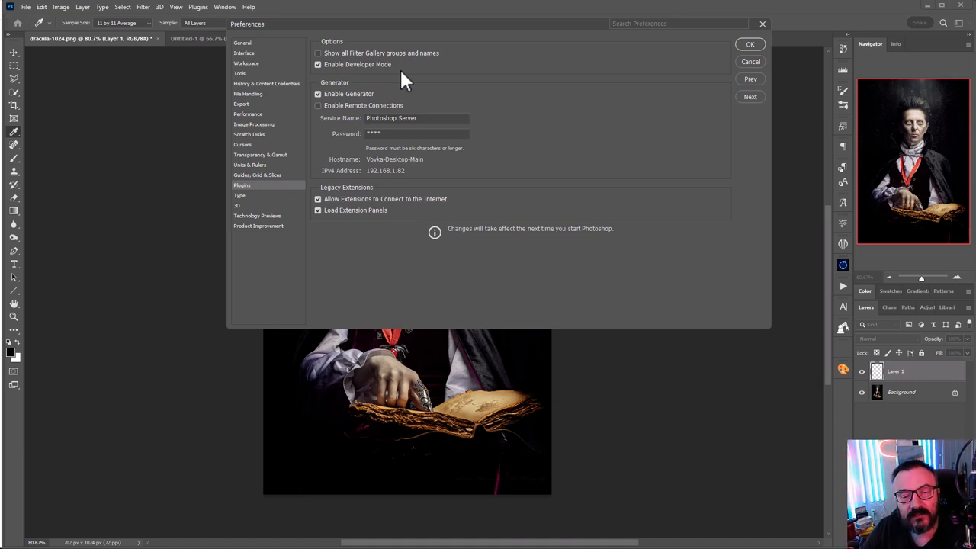
{"action": "mouse_move", "coordinate": [292, 95]}
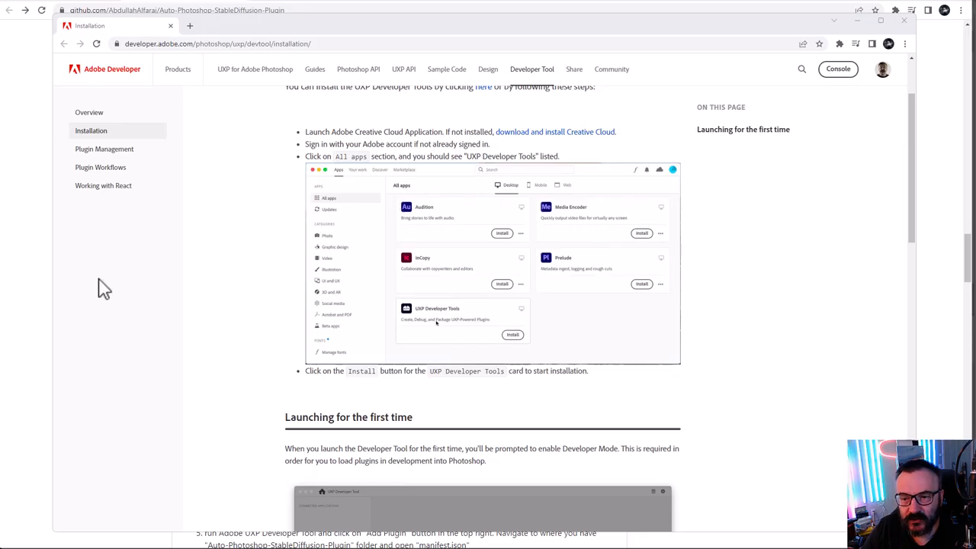
{"action": "mouse_move", "coordinate": [160, 292]}
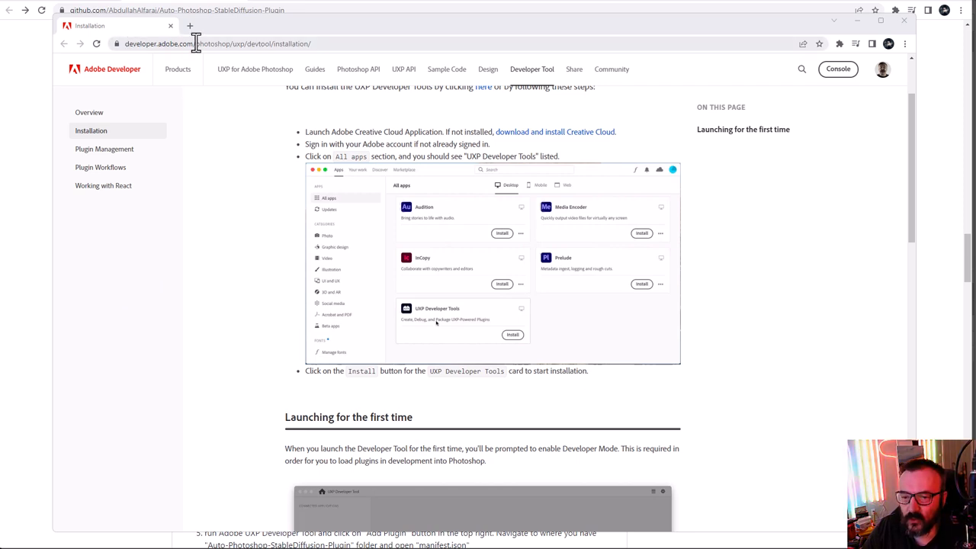
{"action": "mouse_move", "coordinate": [243, 43]}
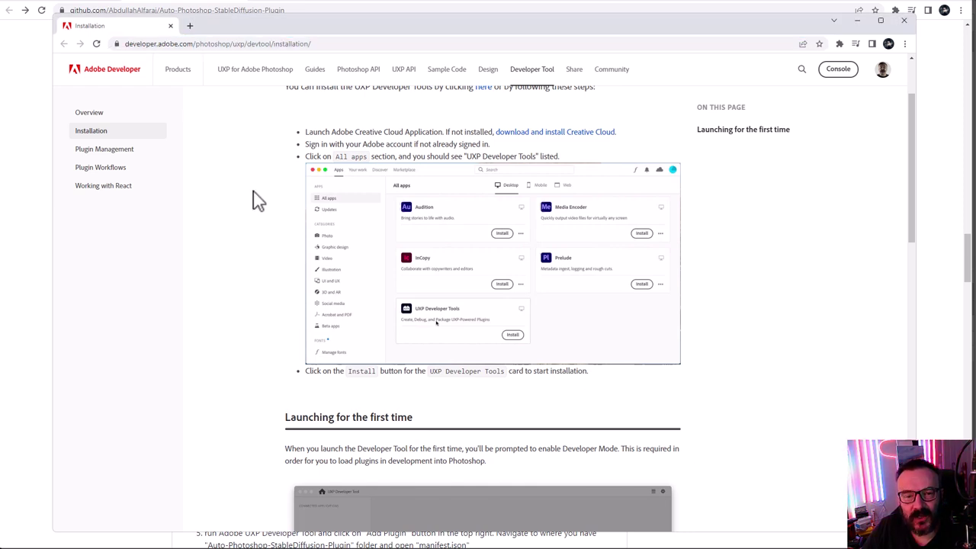
{"action": "mouse_move", "coordinate": [561, 153]}
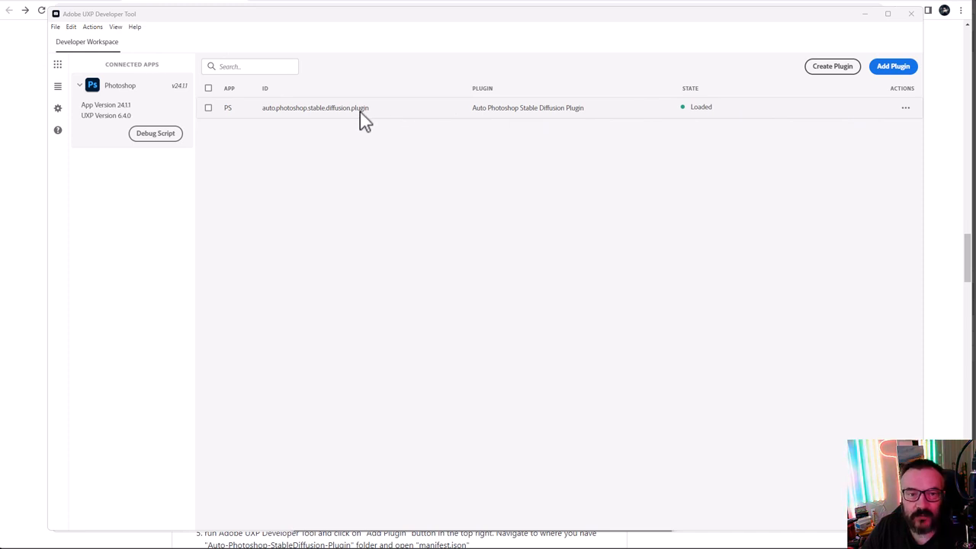
{"action": "mouse_move", "coordinate": [863, 138]}
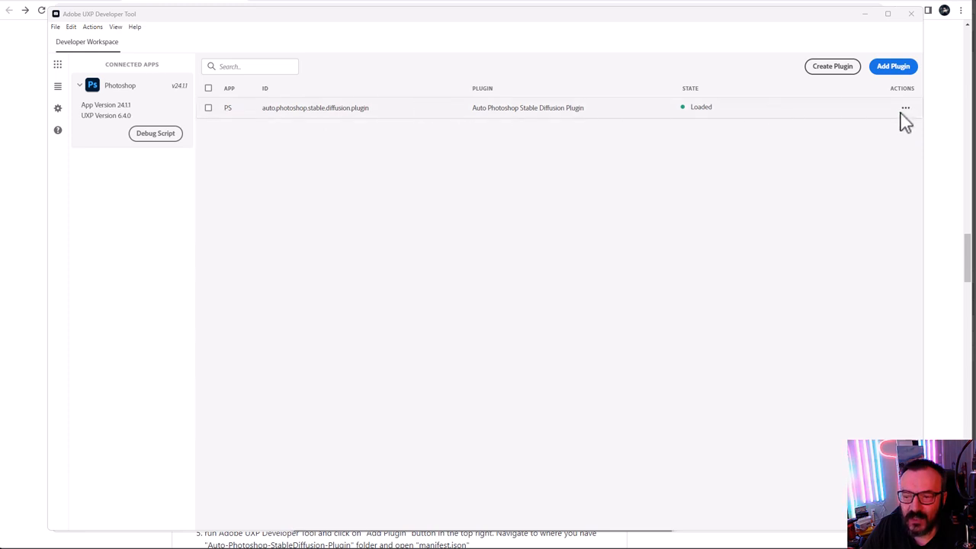
{"action": "mouse_move", "coordinate": [259, 112]}
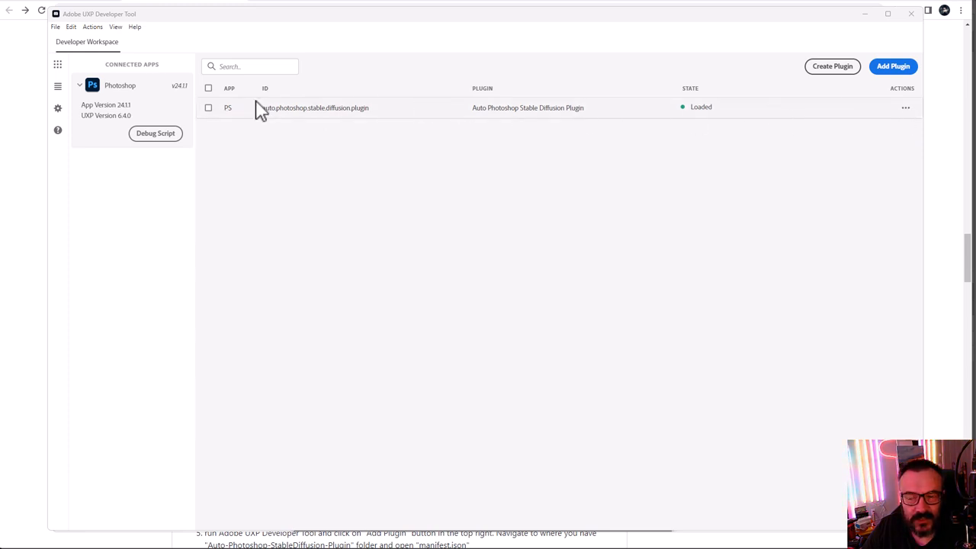
{"action": "mouse_move", "coordinate": [518, 23]}
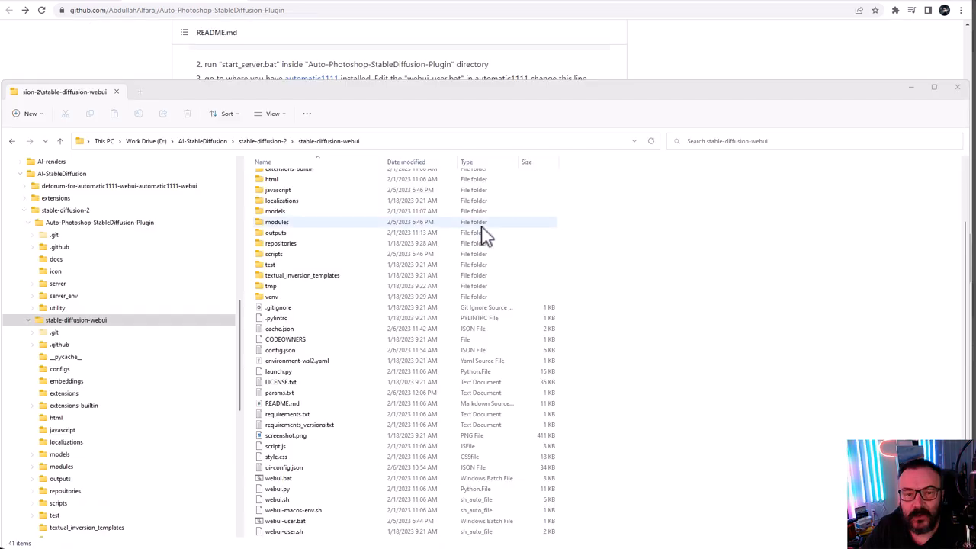
Show the Auto-Photoshop-StableDiffusion-Plugin folder's contents in File Explorer's navigation tree.
{"action": "left_click", "coordinate": [65, 209]}
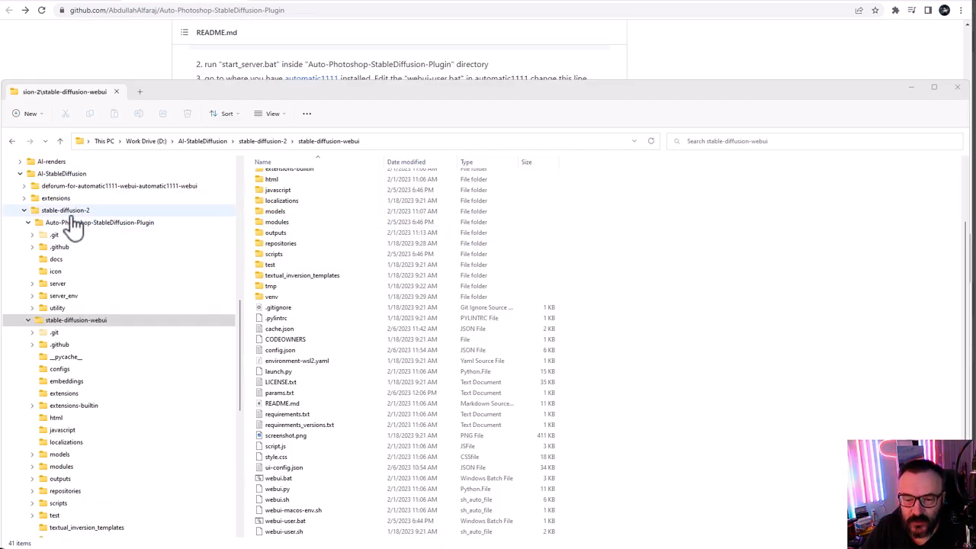
{"action": "left_click", "coordinate": [99, 222]}
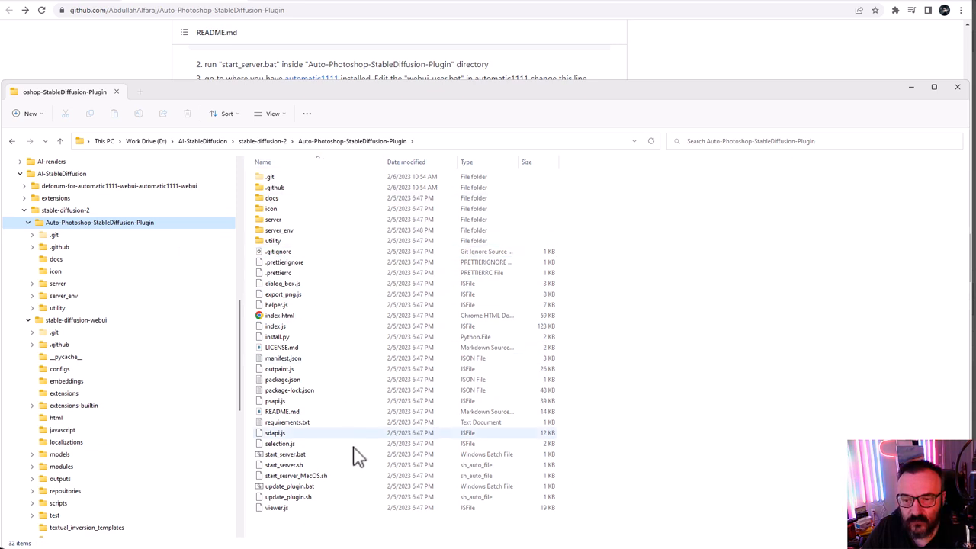
{"action": "mouse_move", "coordinate": [366, 494]}
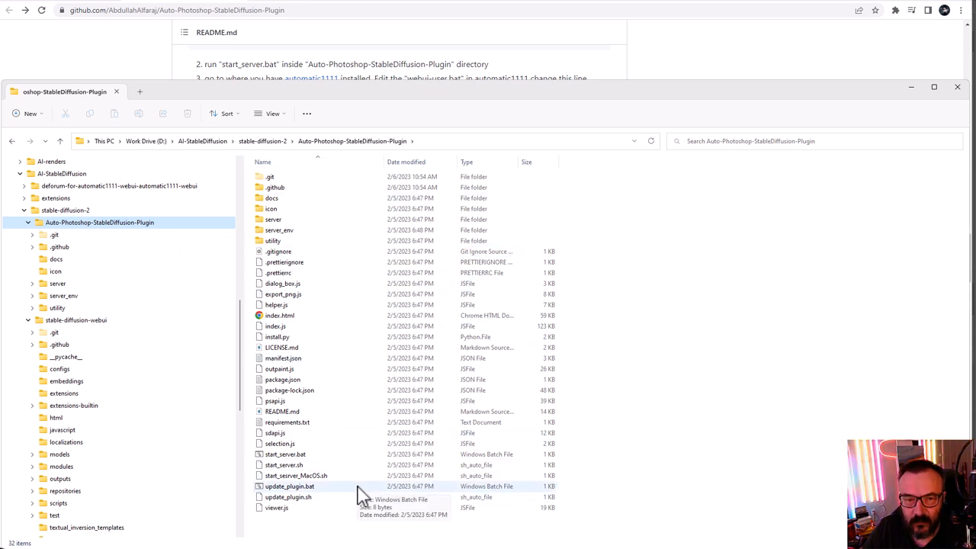
{"action": "mouse_move", "coordinate": [321, 267]}
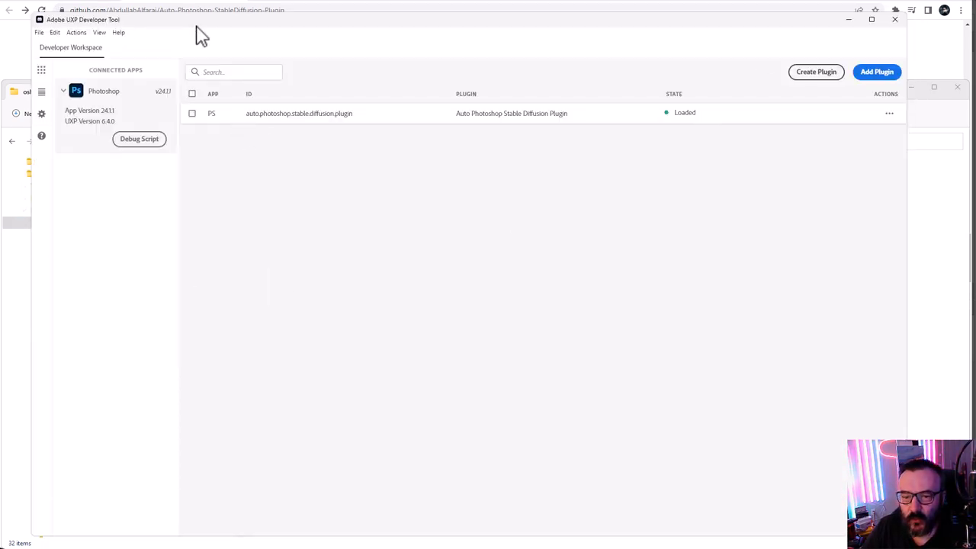
{"action": "mouse_move", "coordinate": [883, 79]}
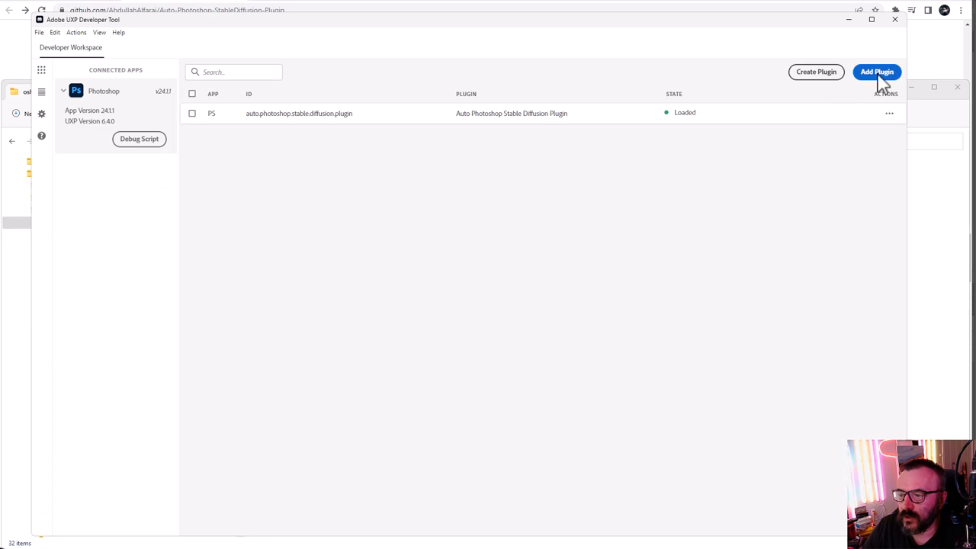
Add the plugin's manifest.json in UXP Developer Tool, hitting the duplicate-ID rejection.
{"action": "left_click", "coordinate": [878, 72]}
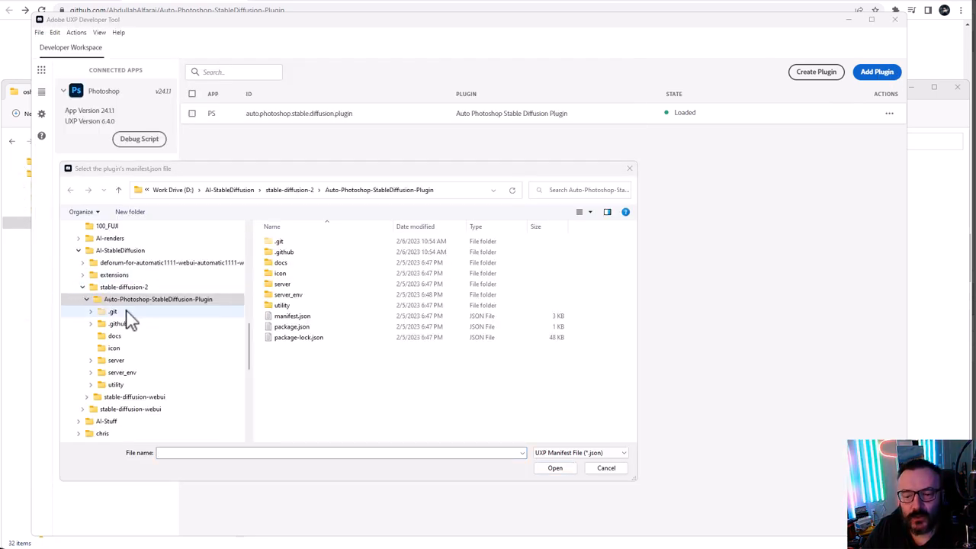
{"action": "left_click", "coordinate": [158, 300]}
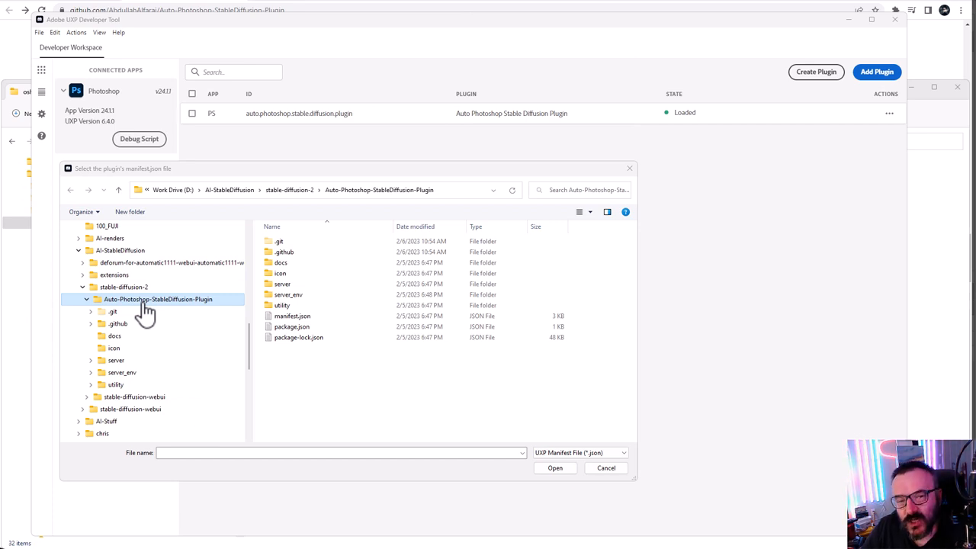
{"action": "mouse_move", "coordinate": [174, 320]}
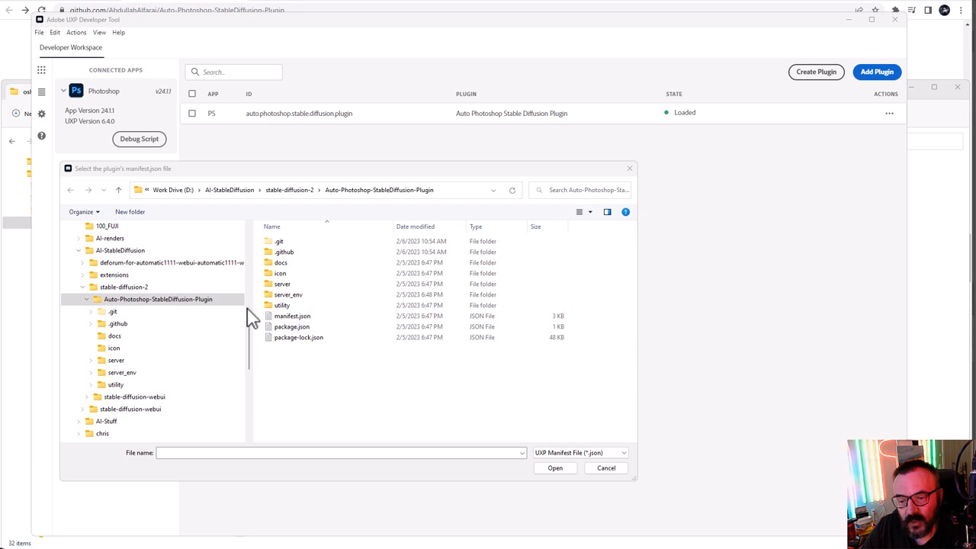
{"action": "left_click", "coordinate": [293, 315]}
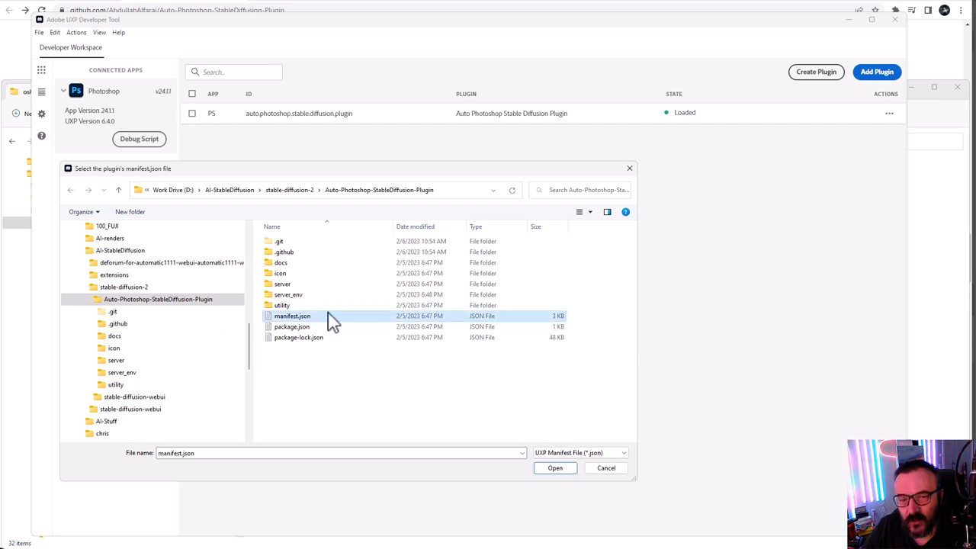
{"action": "mouse_move", "coordinate": [467, 355]}
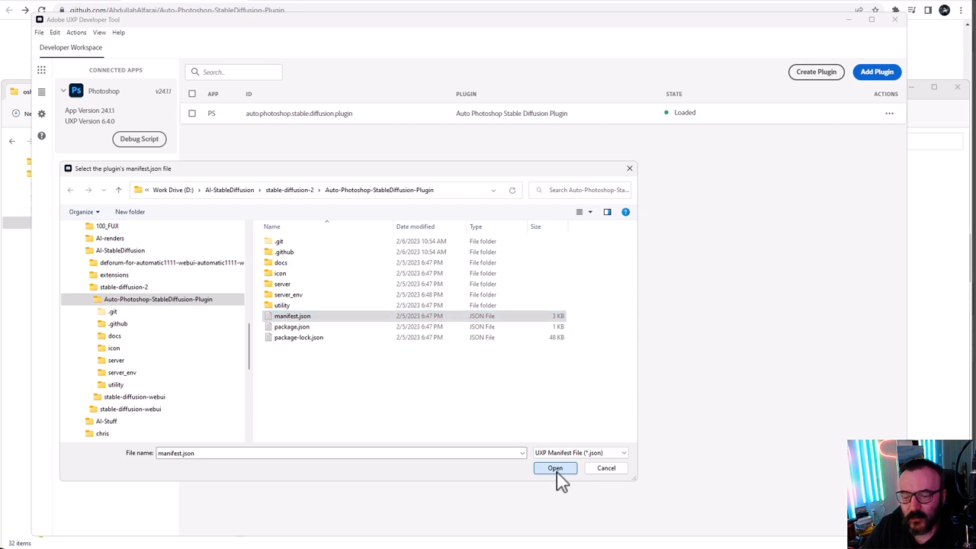
{"action": "left_click", "coordinate": [554, 468]}
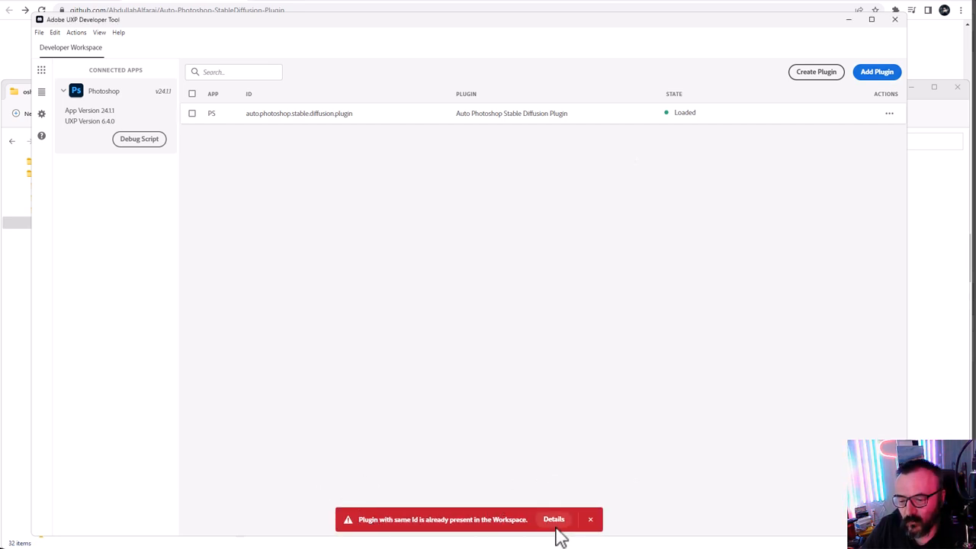
{"action": "mouse_move", "coordinate": [616, 321]}
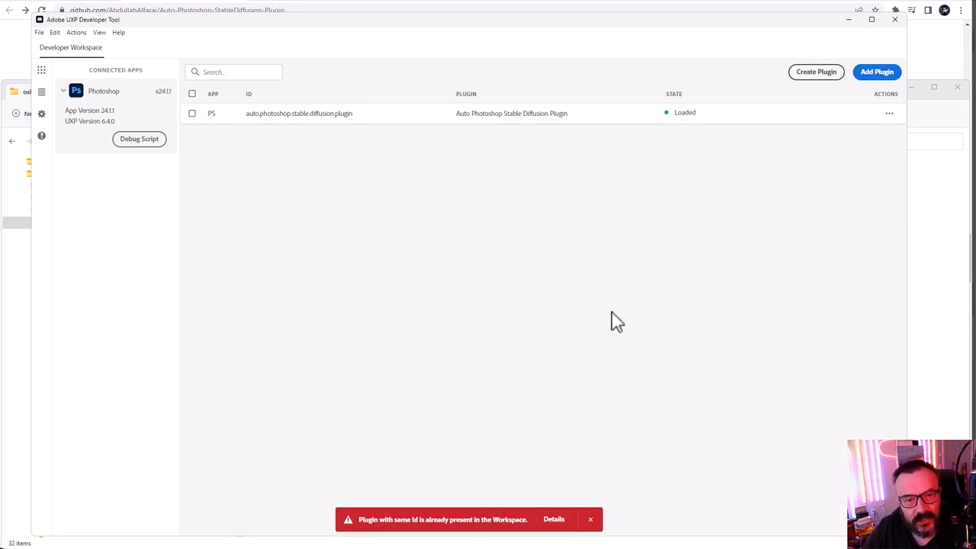
{"action": "left_click", "coordinate": [590, 519]}
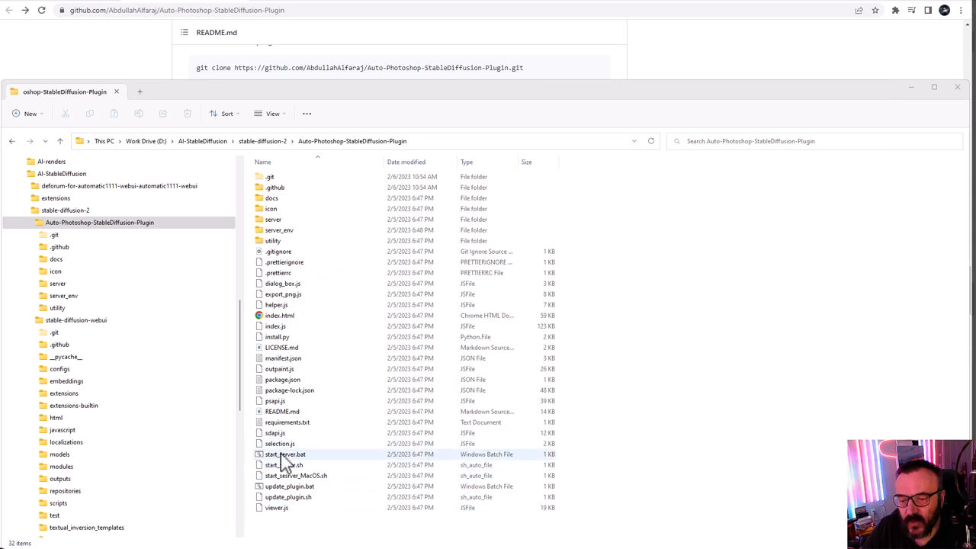
Run start_server.bat from the plugin folder to launch the local server.
{"action": "left_click", "coordinate": [277, 454]}
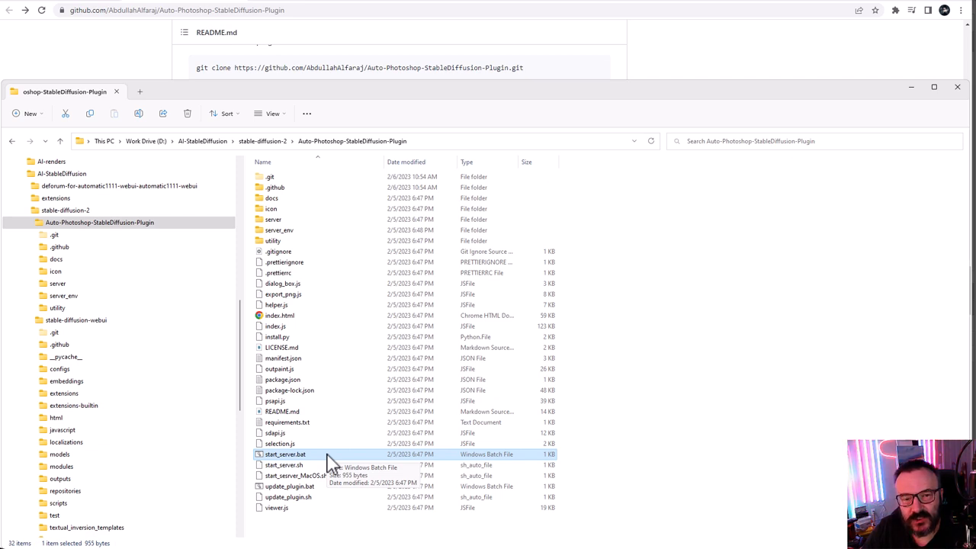
{"action": "mouse_move", "coordinate": [324, 493]}
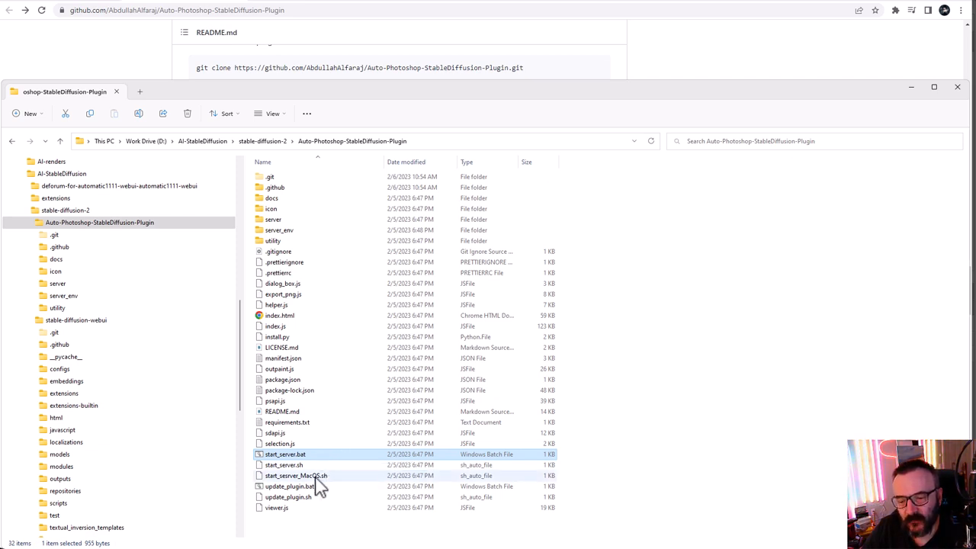
{"action": "mouse_move", "coordinate": [319, 497]}
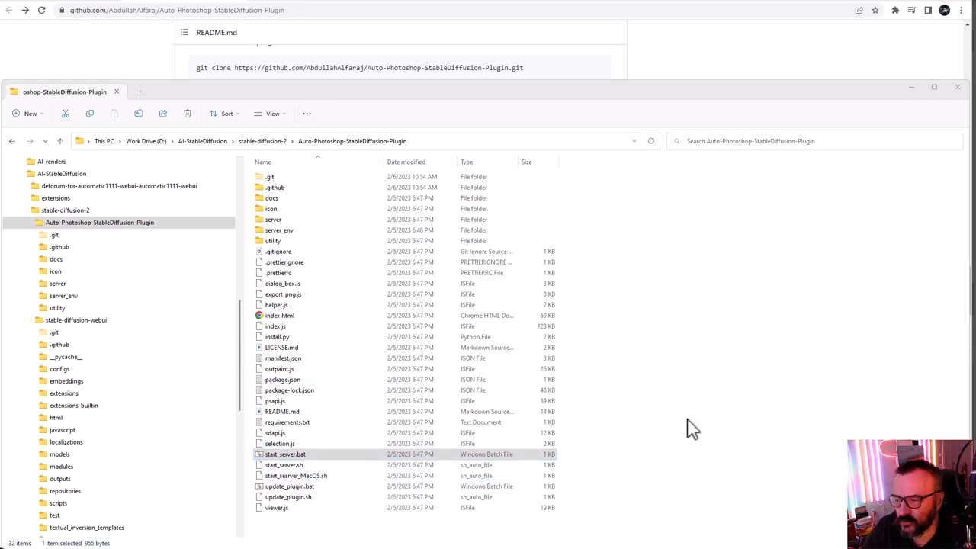
{"action": "mouse_move", "coordinate": [297, 261]}
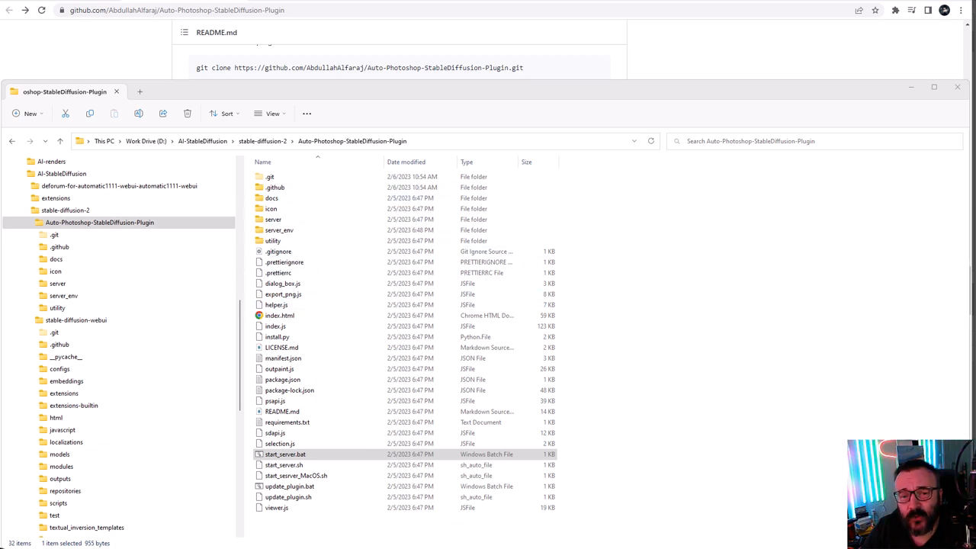
{"action": "double_click", "coordinate": [285, 454]}
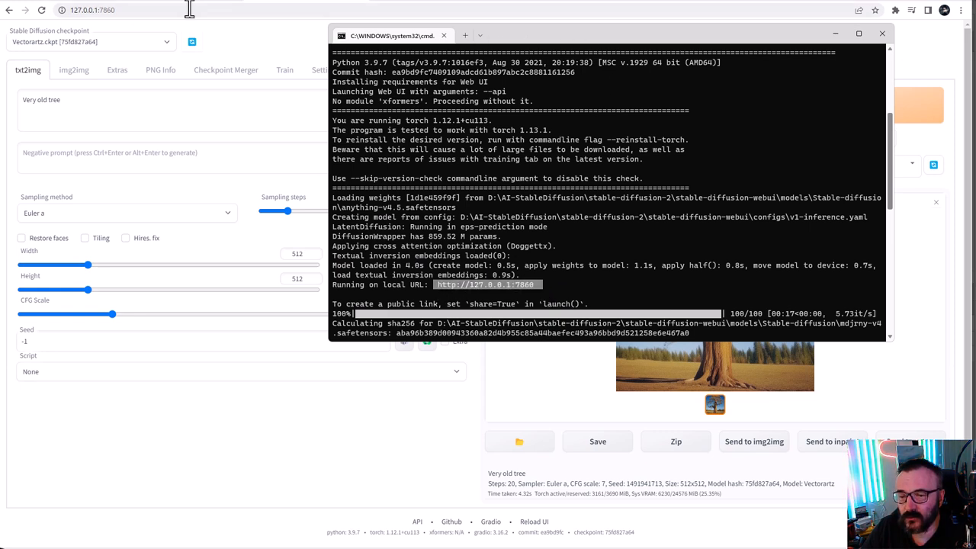
{"action": "mouse_move", "coordinate": [193, 10]}
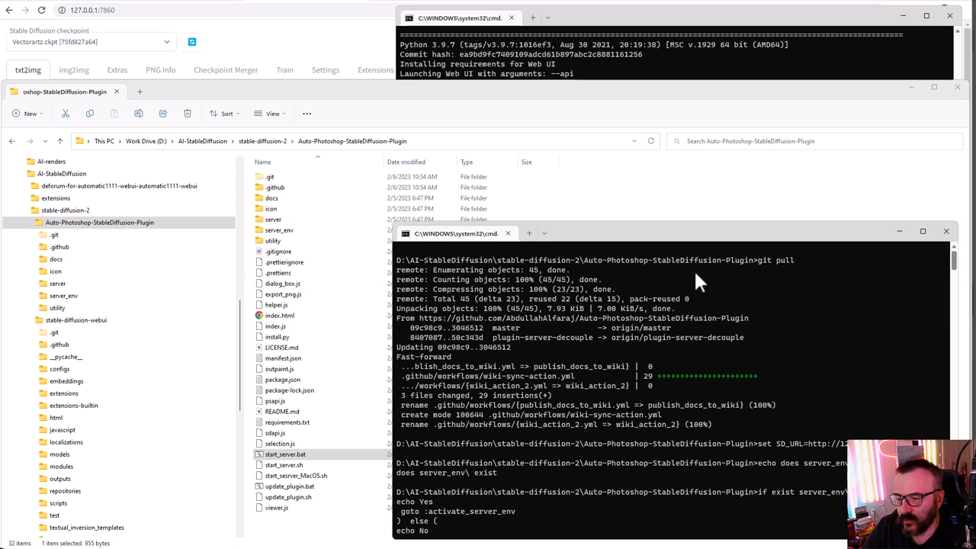
{"action": "mouse_move", "coordinate": [754, 438]}
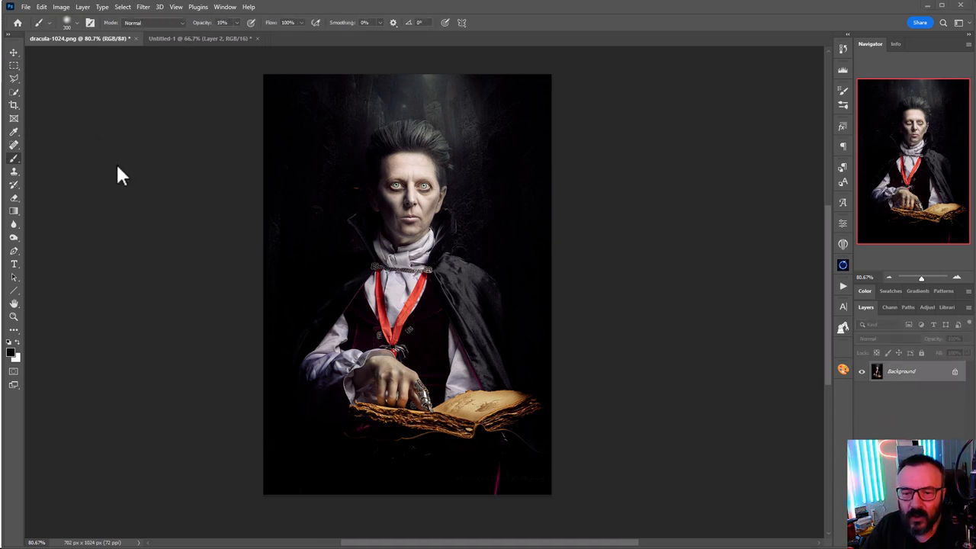
{"action": "mouse_move", "coordinate": [174, 7]}
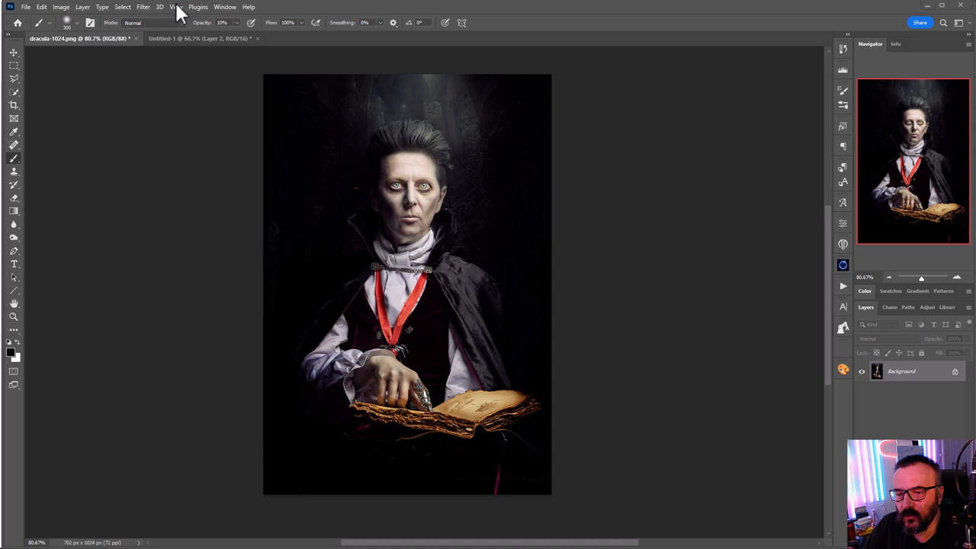
Open Auto-Photoshop-SD from the Plugins menu's Auto Photoshop Stable Diffusion Plugin submenu.
{"action": "left_click", "coordinate": [198, 7]}
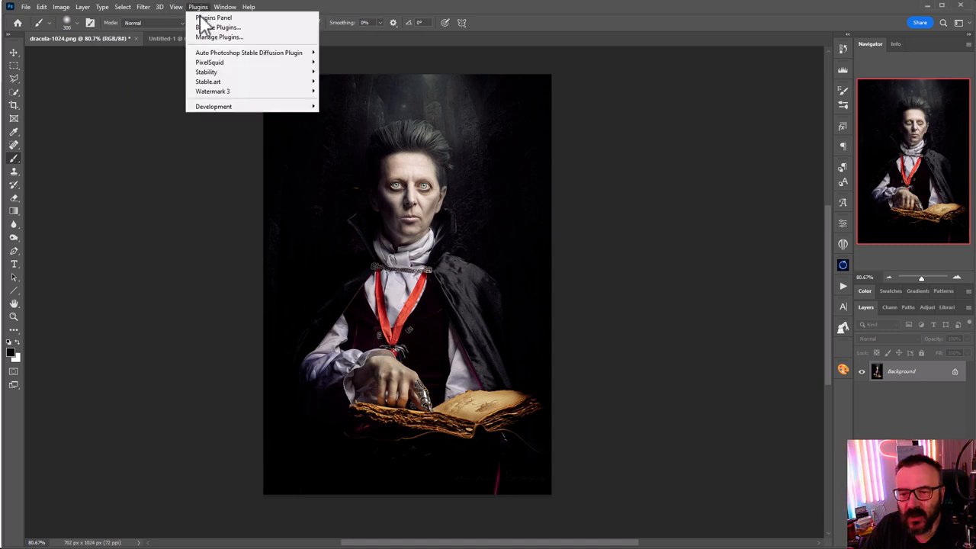
{"action": "mouse_move", "coordinate": [244, 51]}
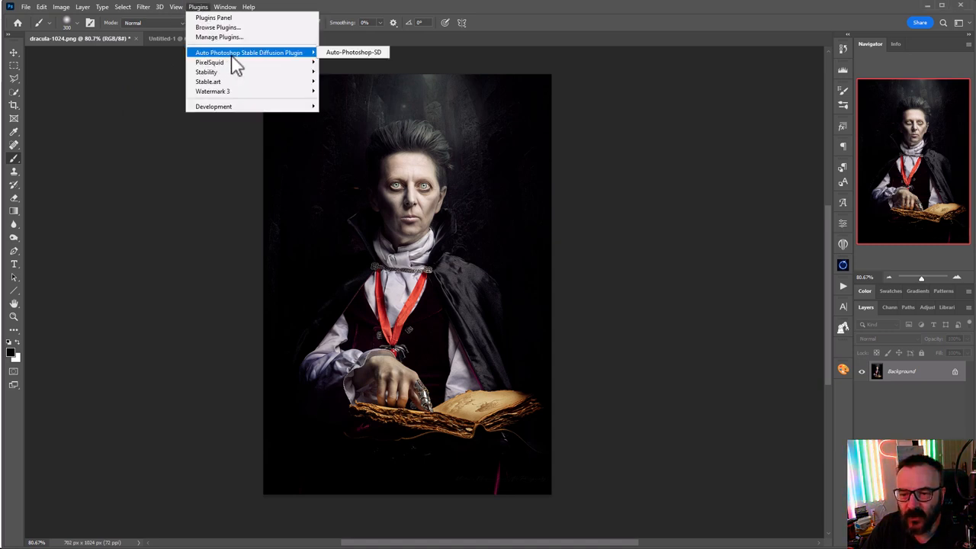
{"action": "mouse_move", "coordinate": [290, 63]}
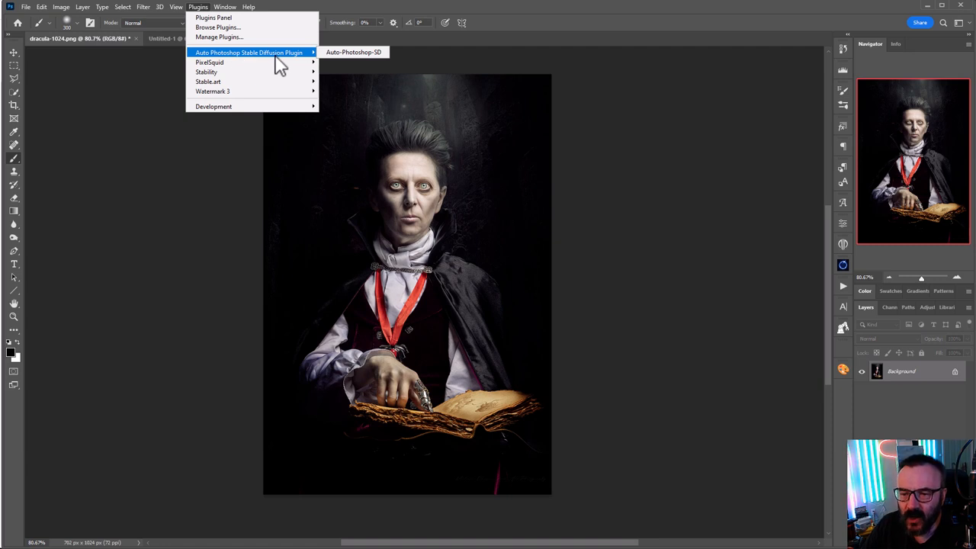
{"action": "left_click", "coordinate": [358, 52]}
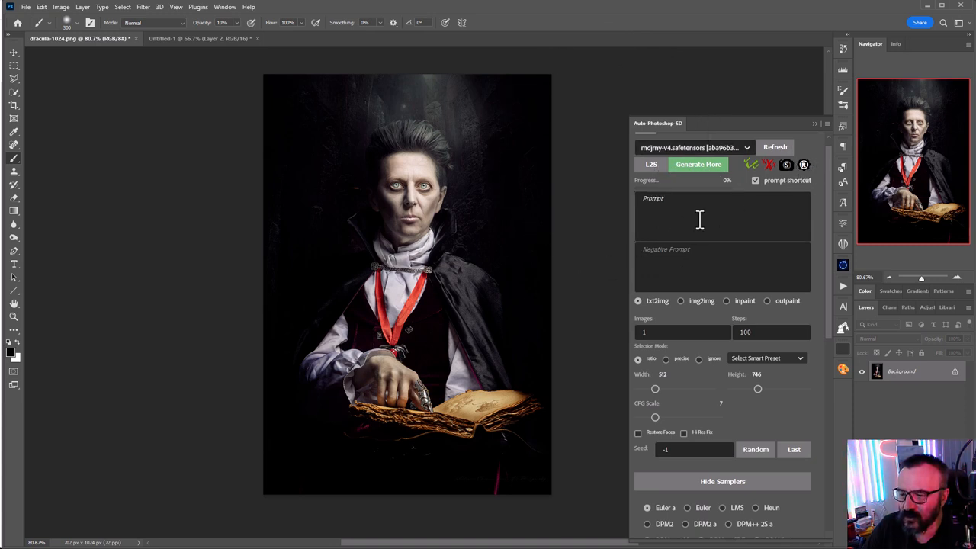
Enter the prompt "dark castle , night, haze, spooky", leaving the negative prompt empty.
{"action": "left_click", "coordinate": [716, 217]}
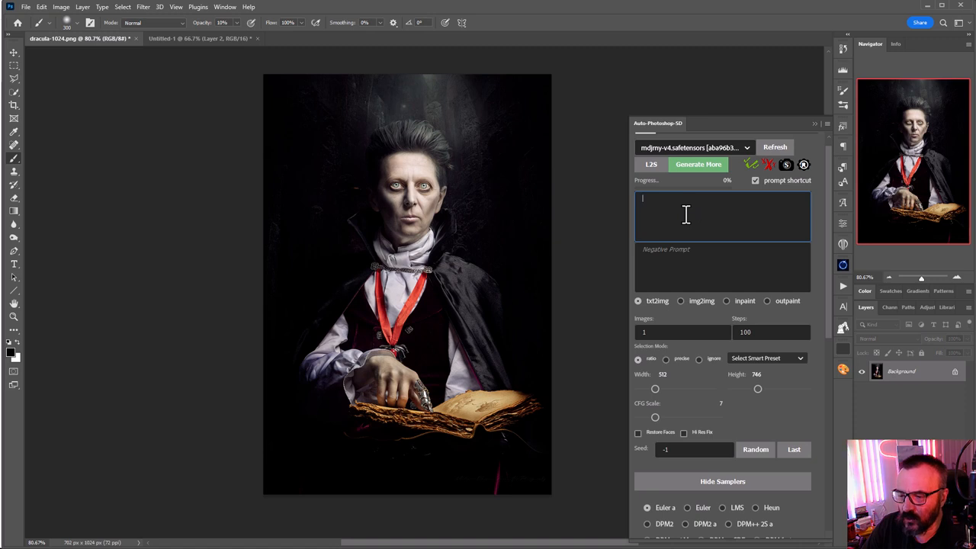
{"action": "type", "text": "dark castle"}
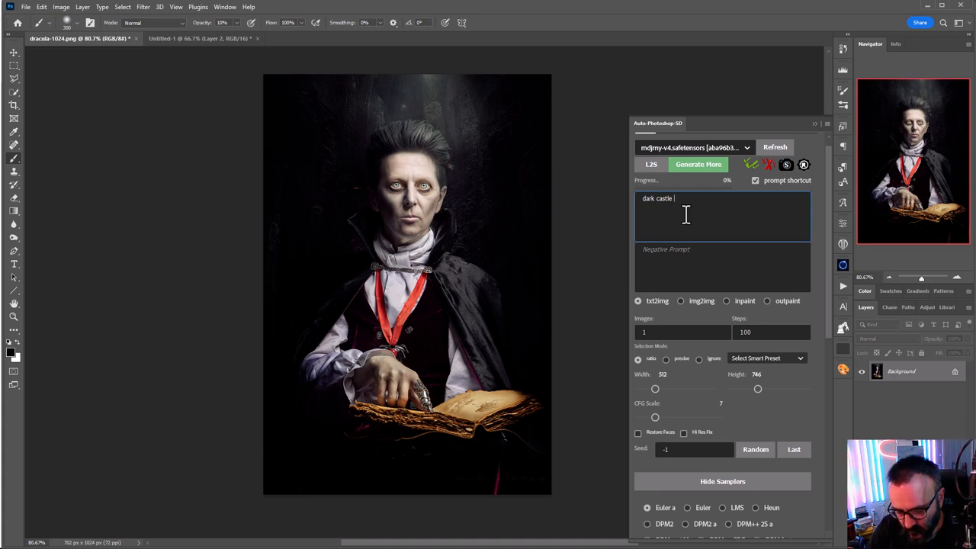
{"action": "type", "text": ", night, haze, spooky"}
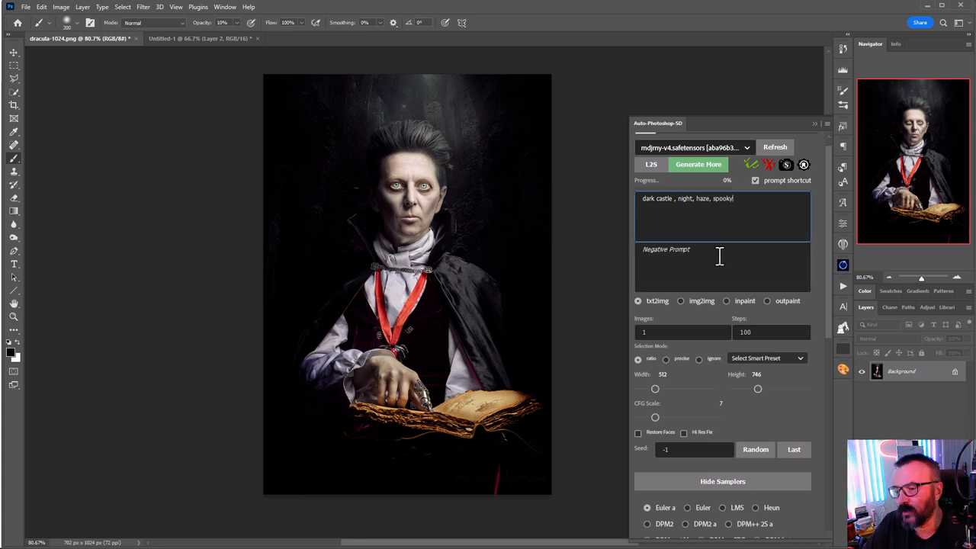
{"action": "left_click", "coordinate": [719, 267]}
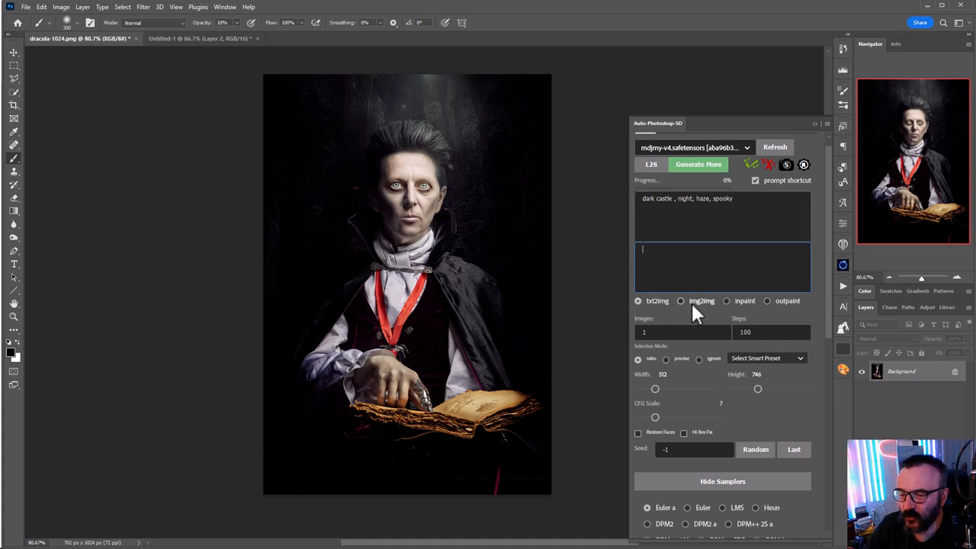
{"action": "mouse_move", "coordinate": [806, 314]}
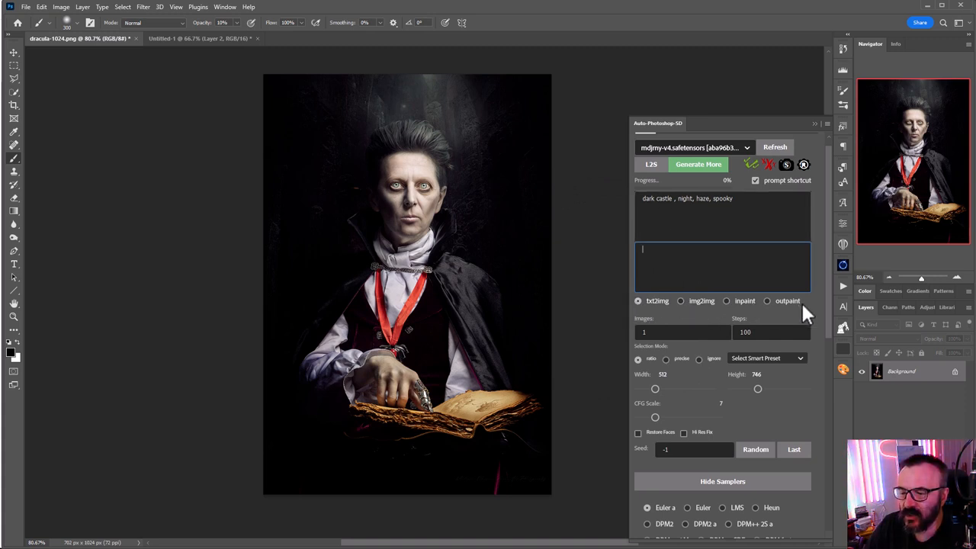
{"action": "mouse_move", "coordinate": [824, 322]}
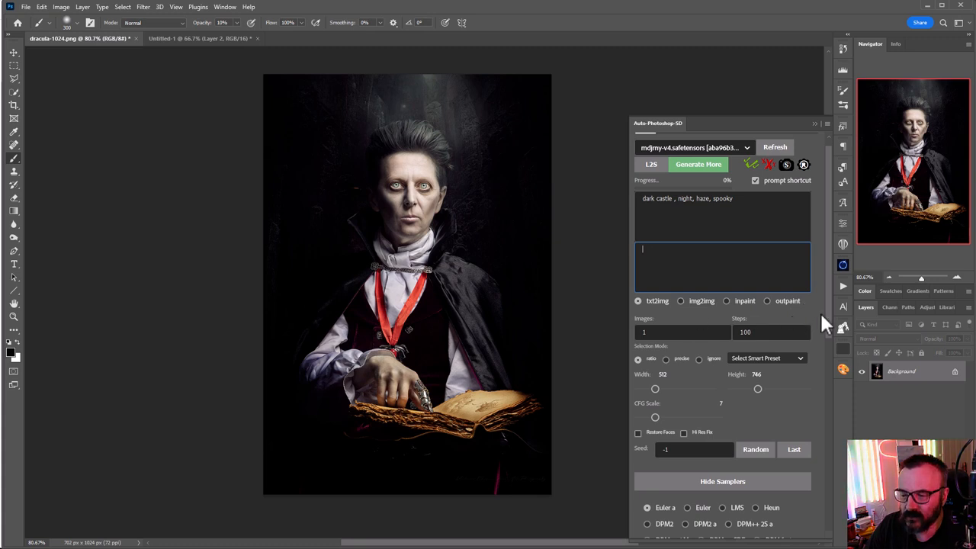
{"action": "mouse_move", "coordinate": [793, 313]}
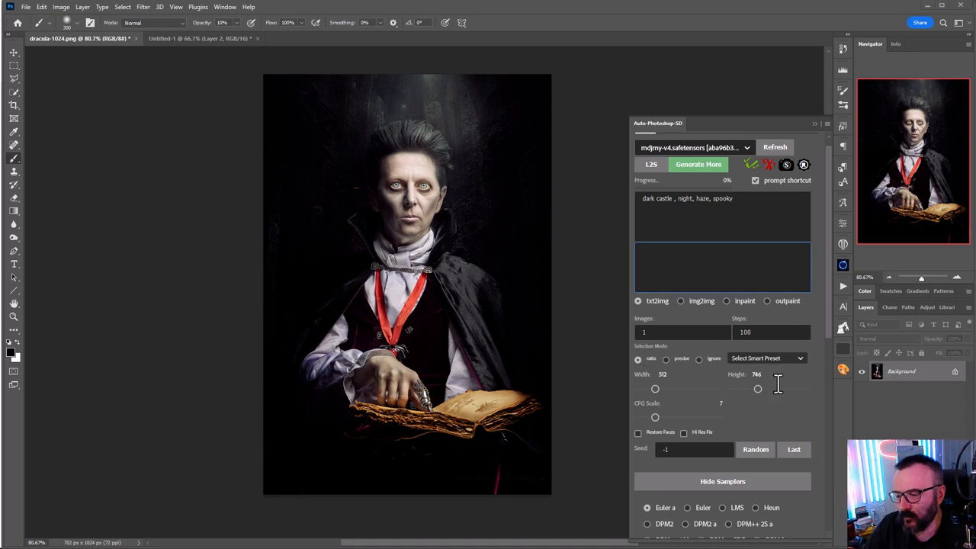
{"action": "mouse_move", "coordinate": [795, 400]}
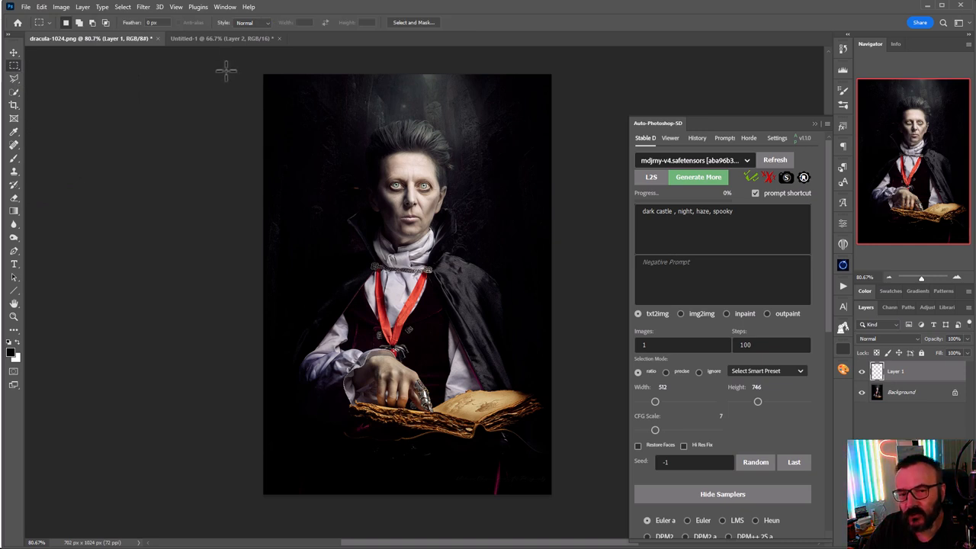
{"action": "mouse_move", "coordinate": [244, 66]}
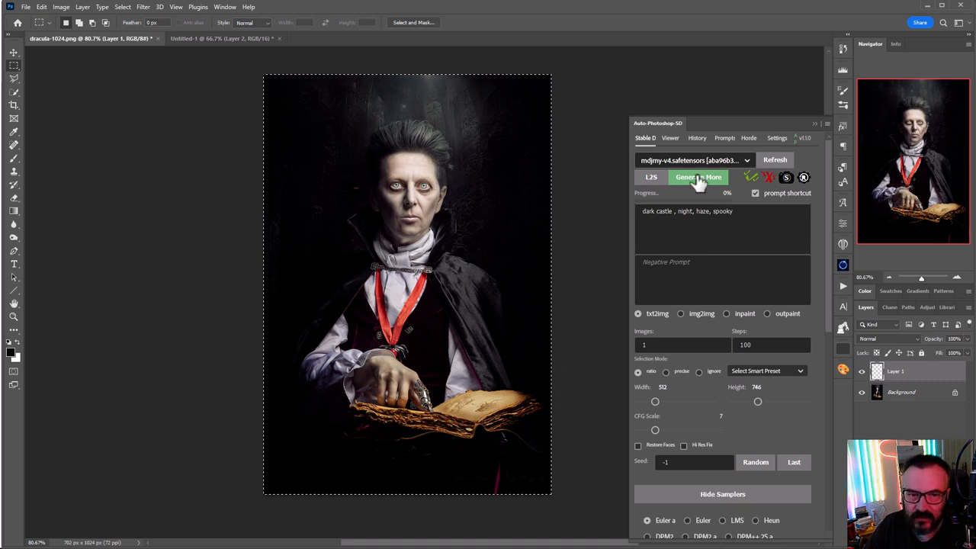
Generate the spooky dark castle night image from the castle prompt over the canvas.
{"action": "left_click", "coordinate": [698, 177]}
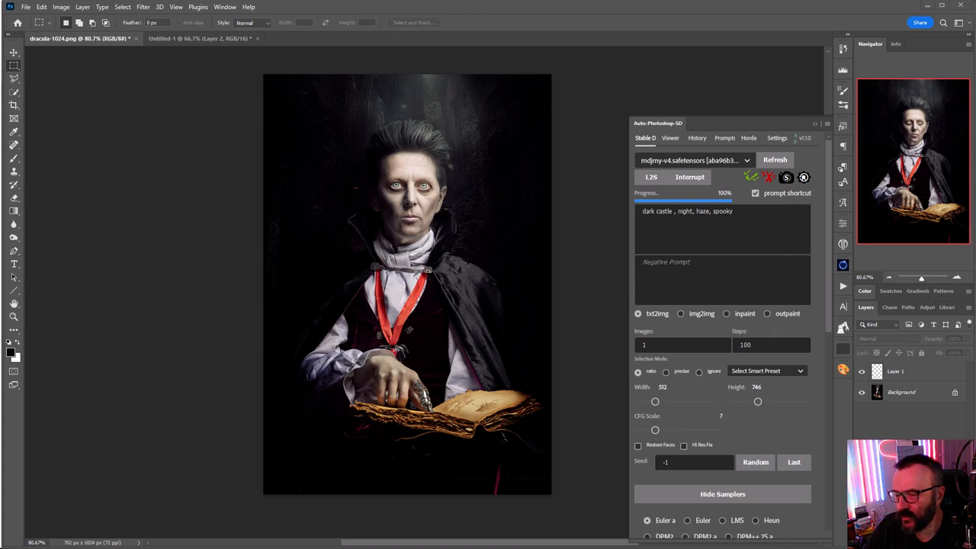
{"action": "left_click", "coordinate": [699, 177]}
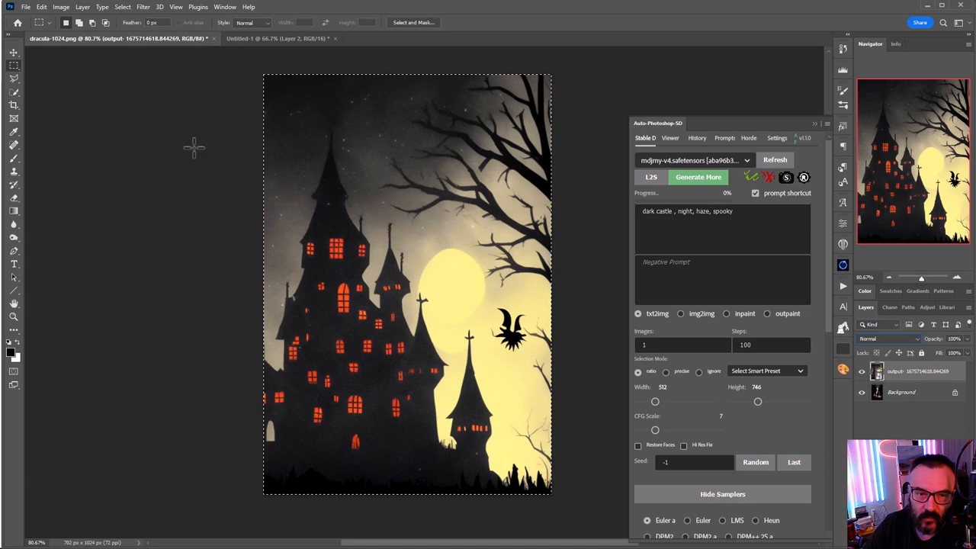
{"action": "mouse_move", "coordinate": [103, 112]}
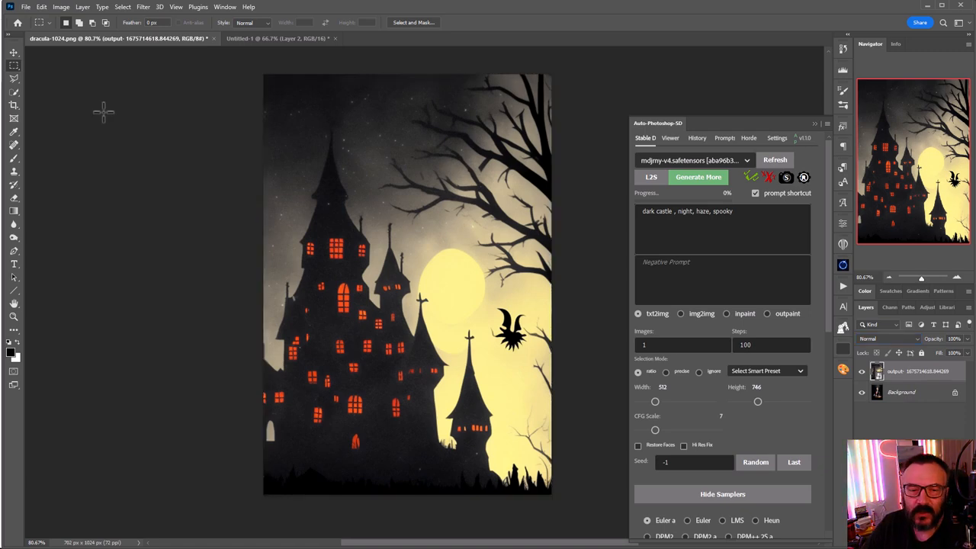
{"action": "mouse_move", "coordinate": [834, 411]}
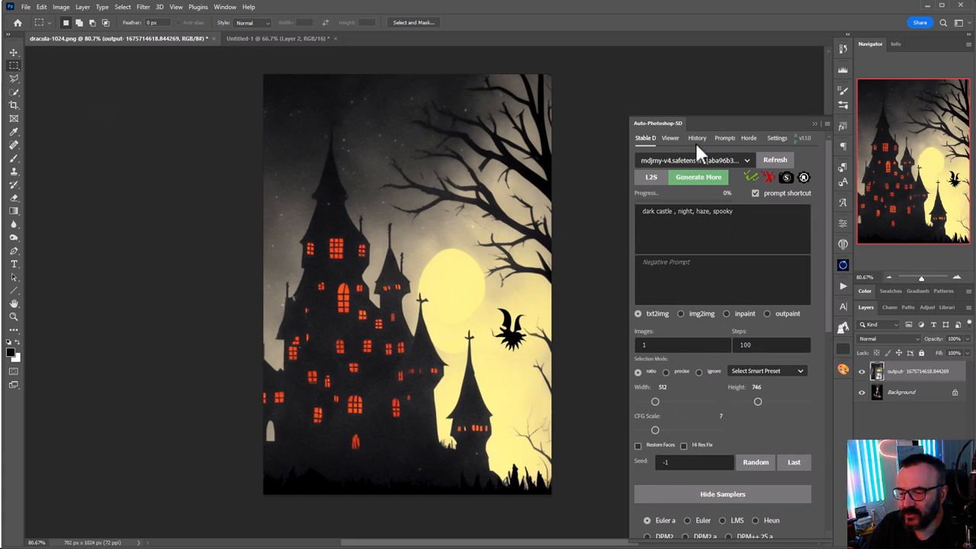
Review the plugin's image gallery, generation history and connection settings, then return to Stable Diffusion.
{"action": "left_click", "coordinate": [669, 138]}
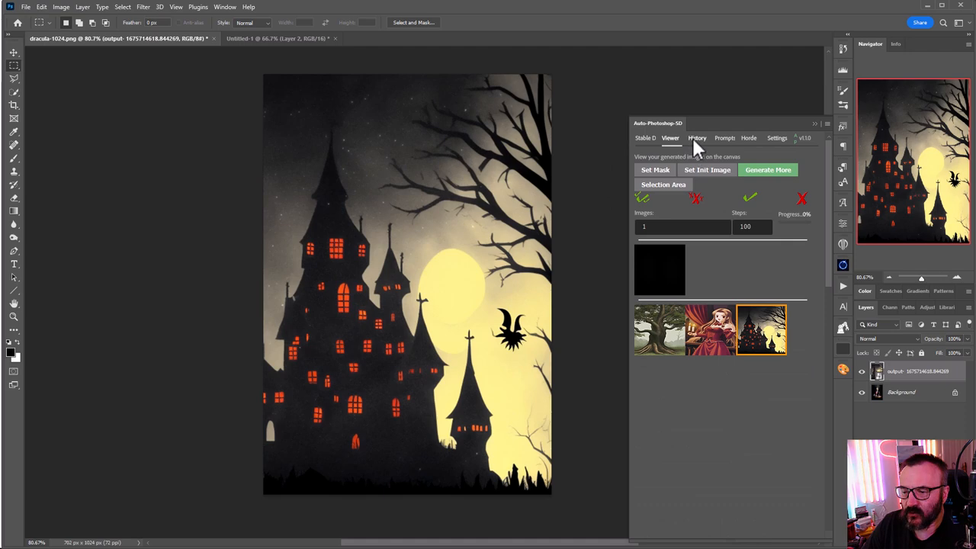
{"action": "left_click", "coordinate": [723, 138]}
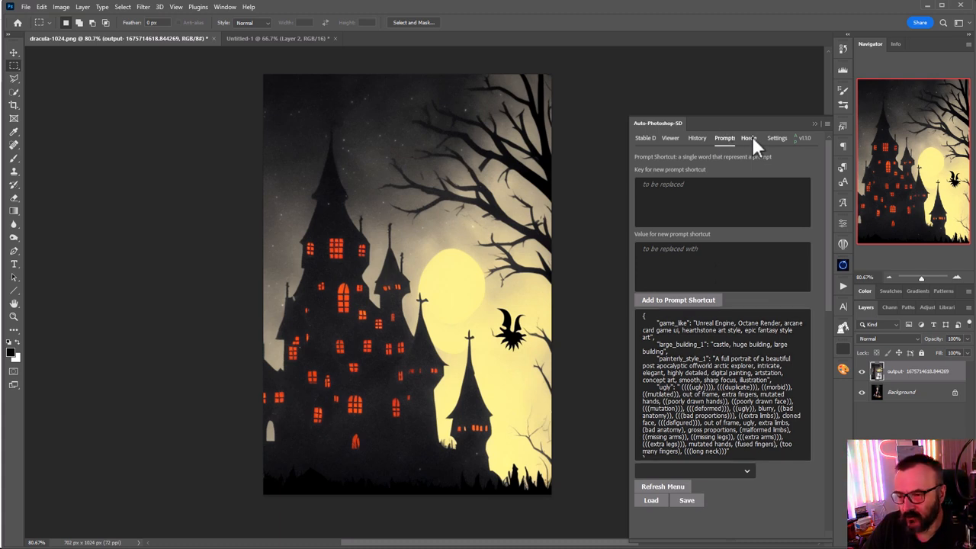
{"action": "left_click", "coordinate": [776, 138]}
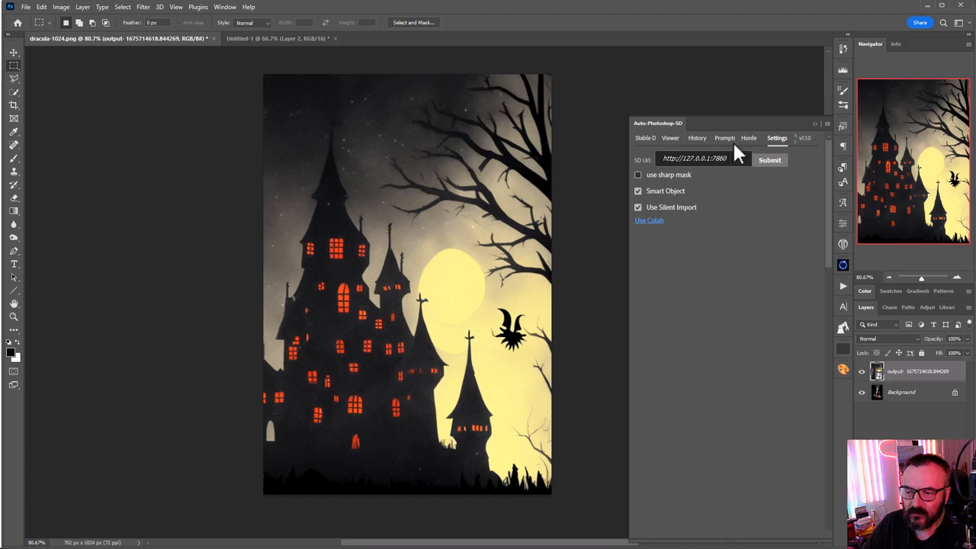
{"action": "left_click", "coordinate": [644, 138]}
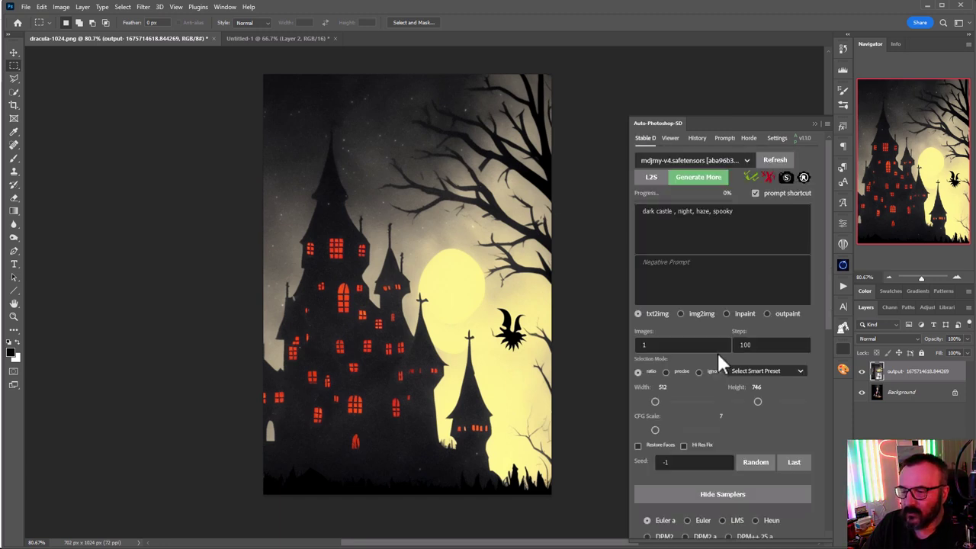